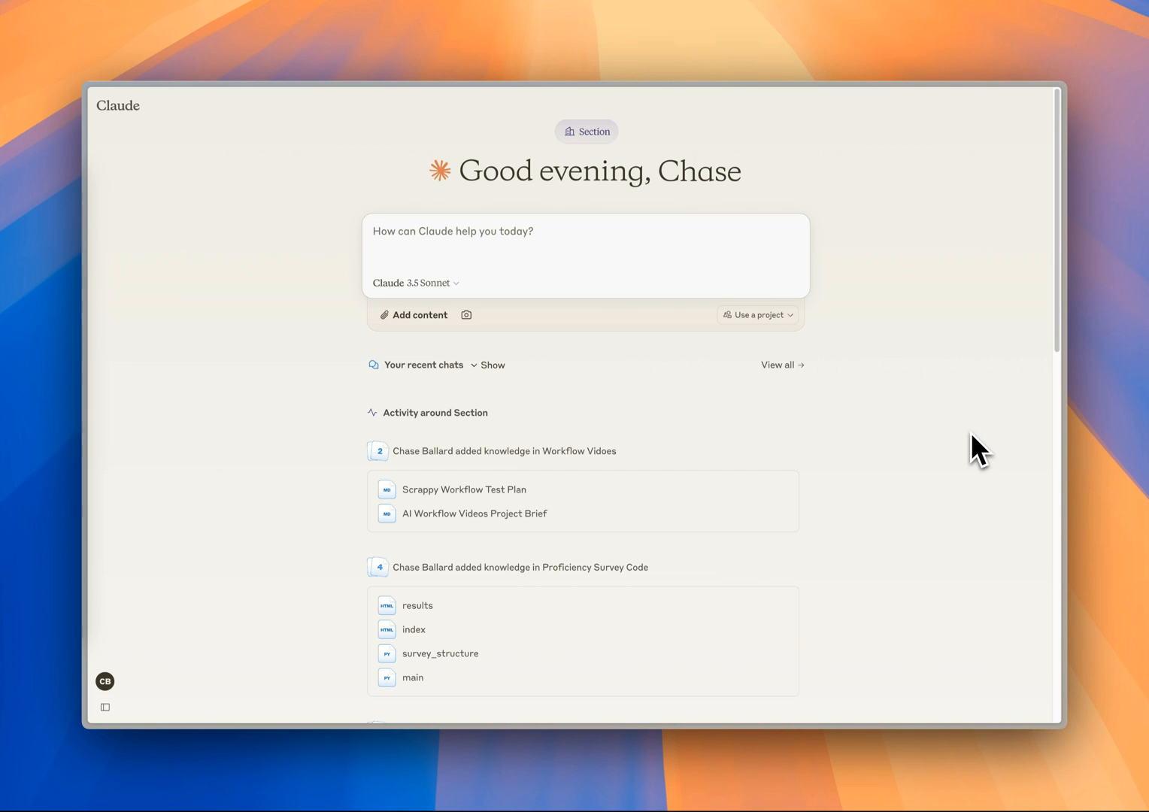
Show the left sidebar with starred chats, recents and projects
left_click(451, 232)
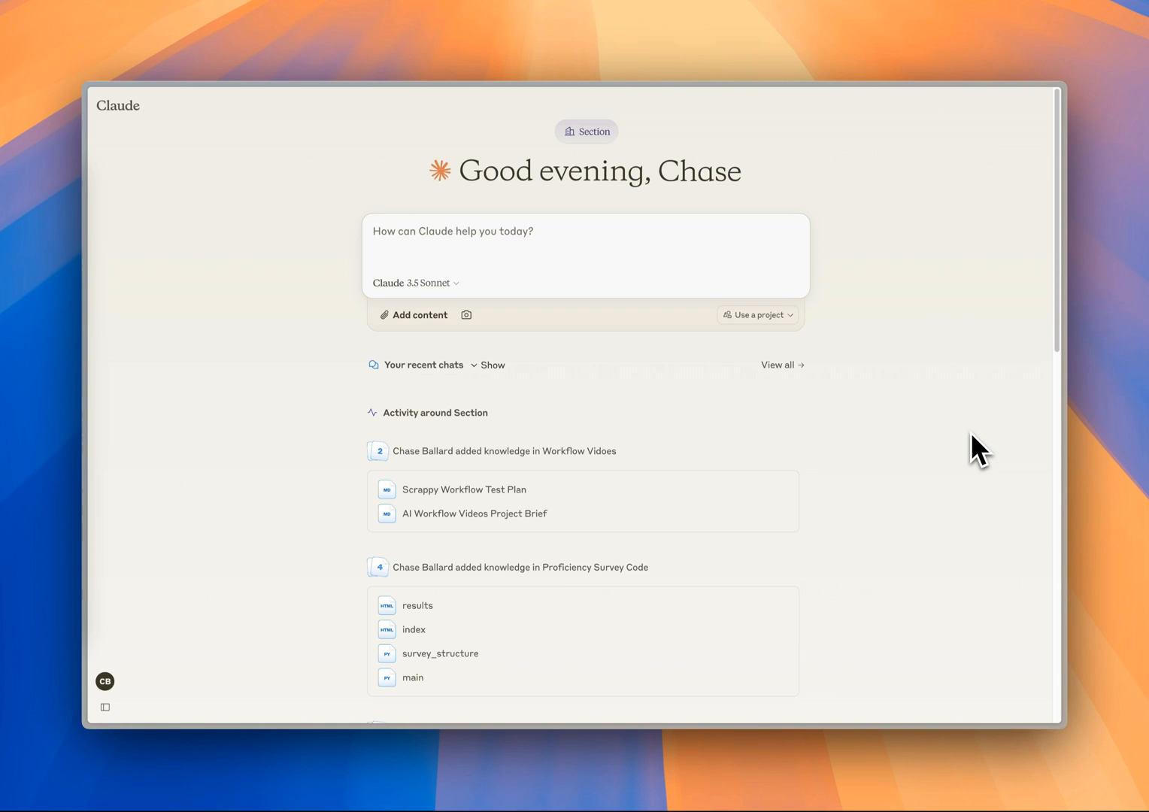
left_click(451, 231)
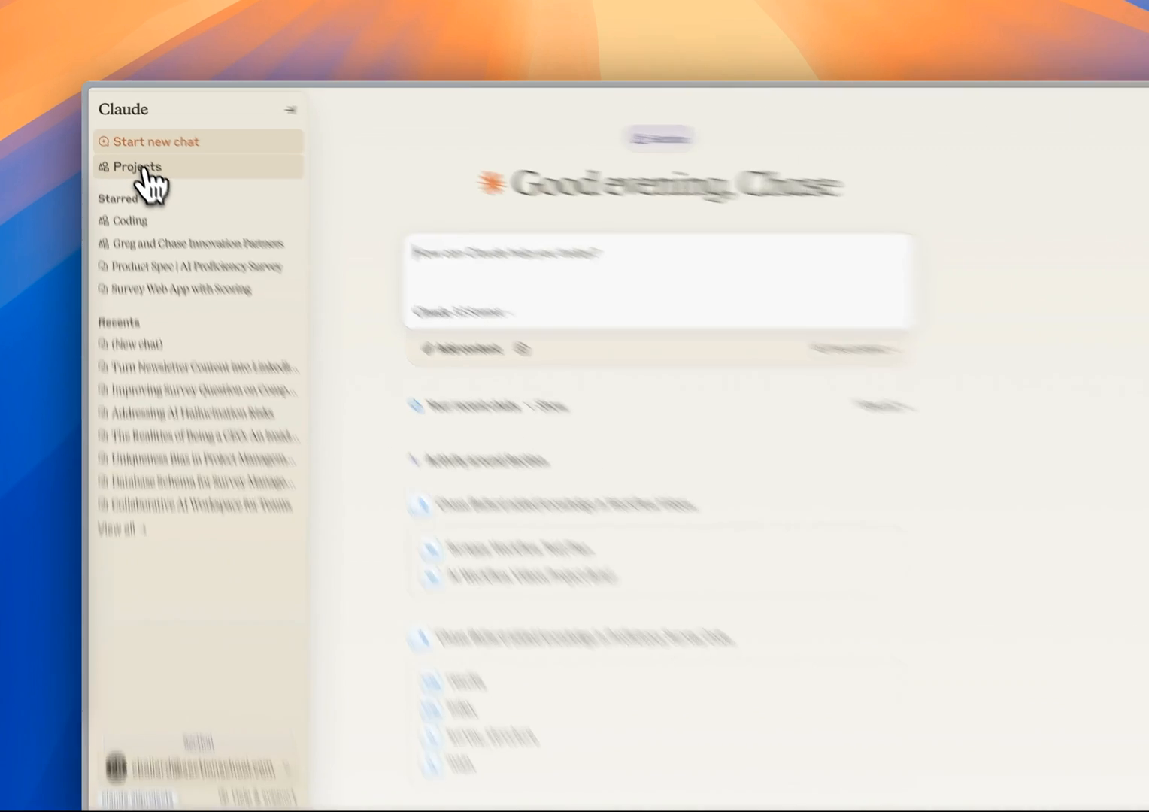
Start a new project from the Projects list and name it 'LinkedIn Post Writer'
left_click(136, 167)
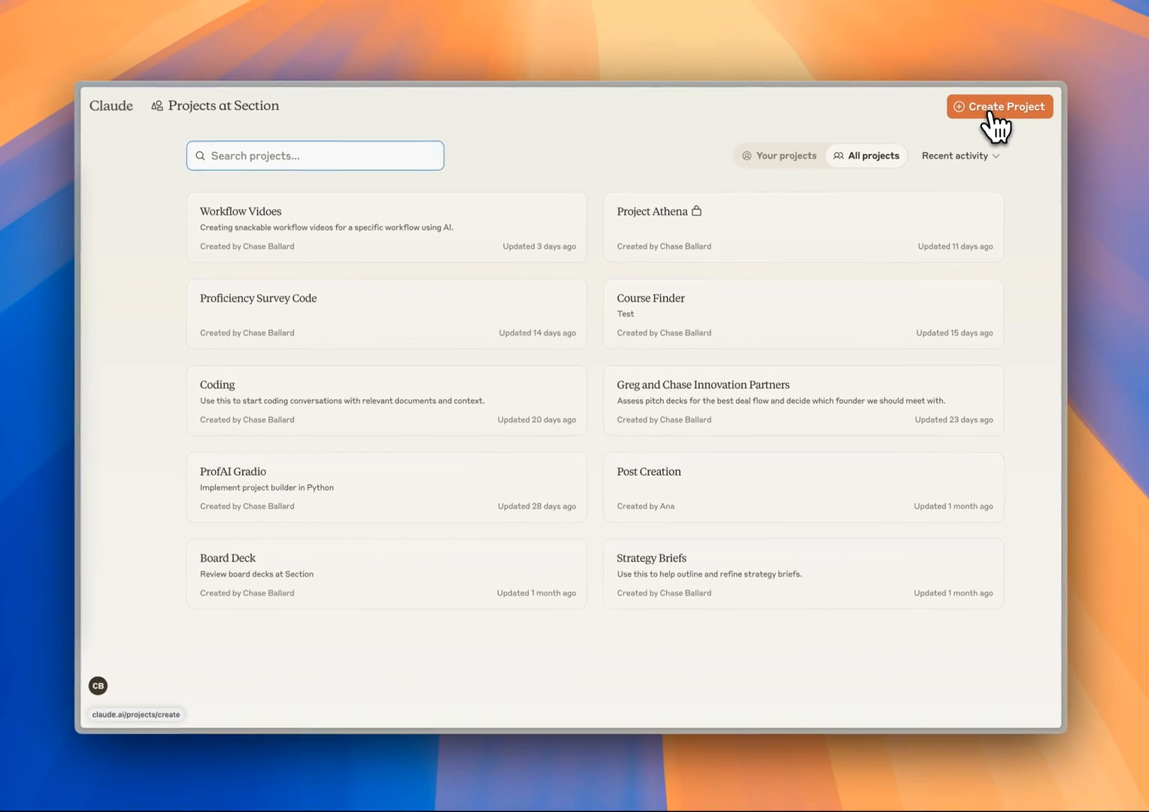
left_click(1007, 105)
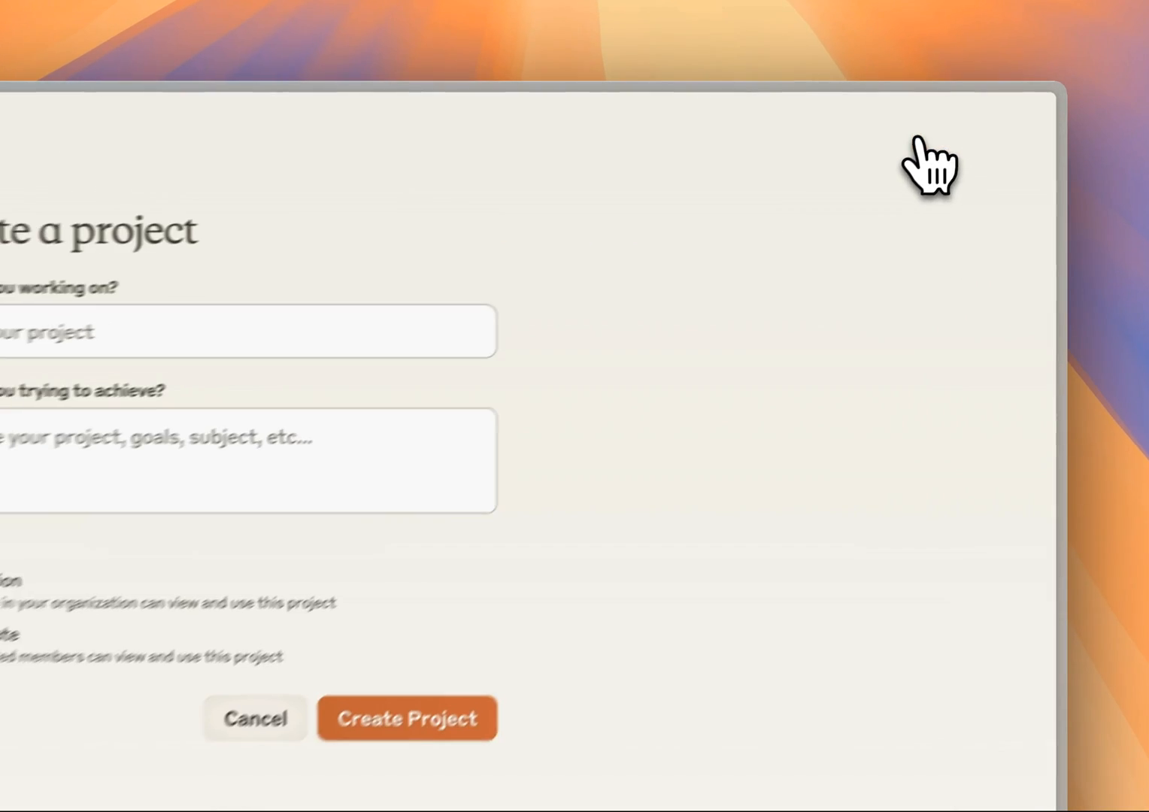
type("Link")
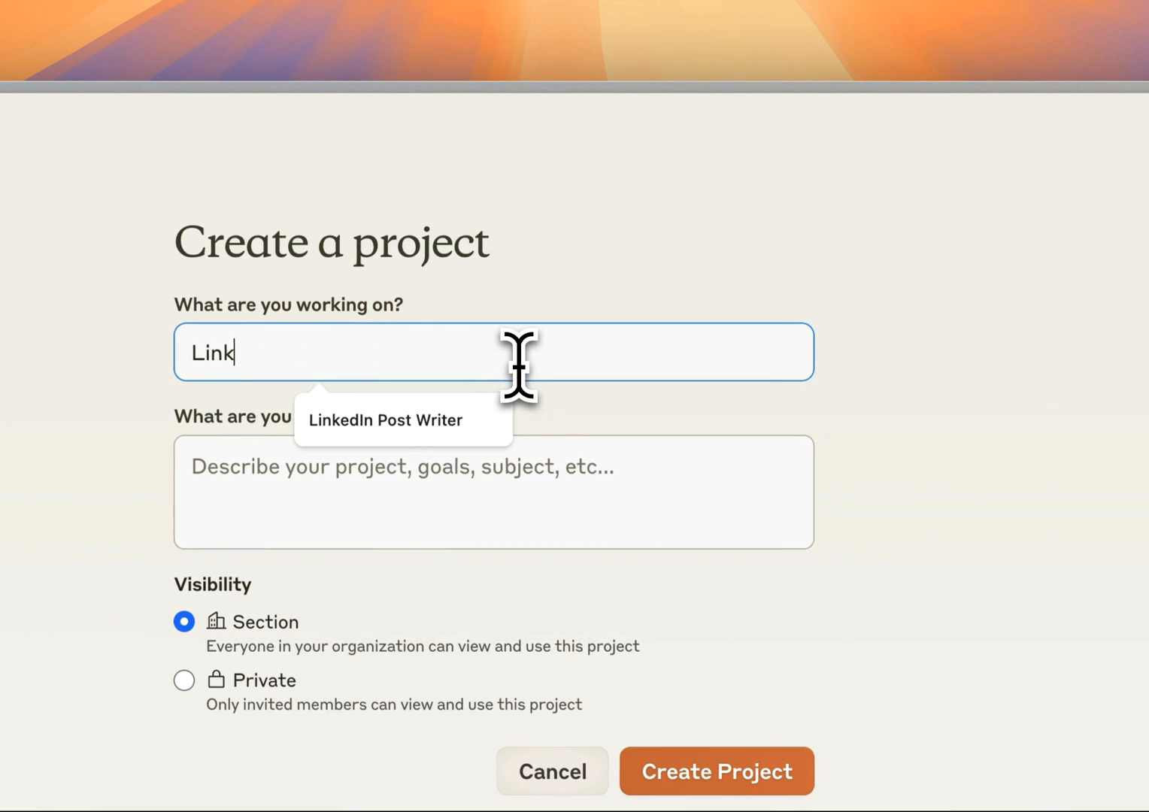
Describe it as generating LinkedIn posts from newsletter content, set it Private, and create it
left_click(385, 420)
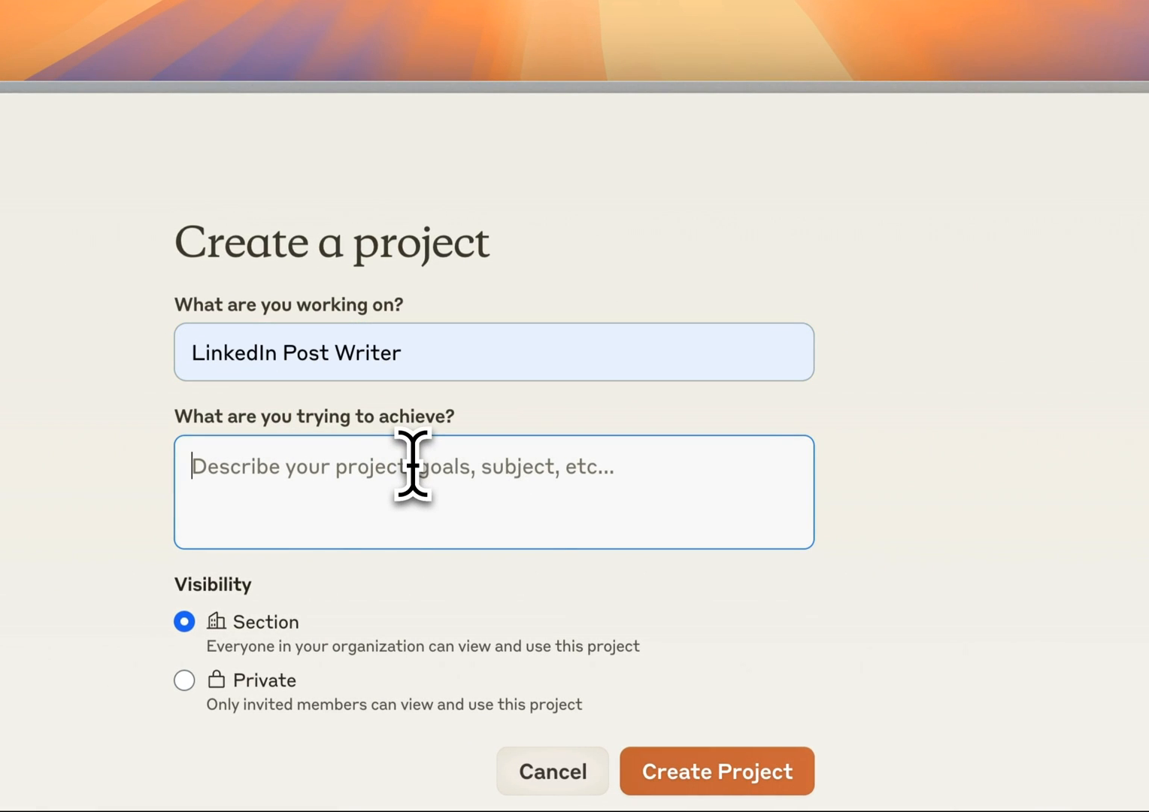
type("Genreate")
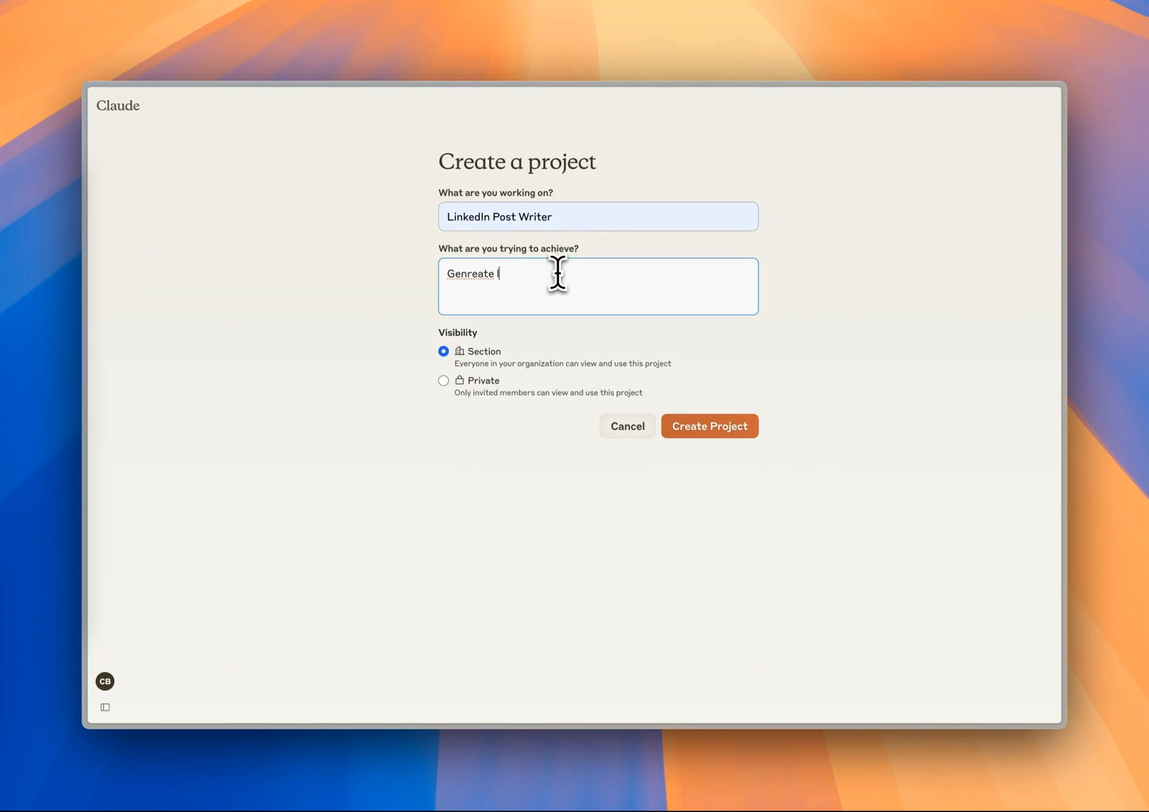
type("linkedin post")
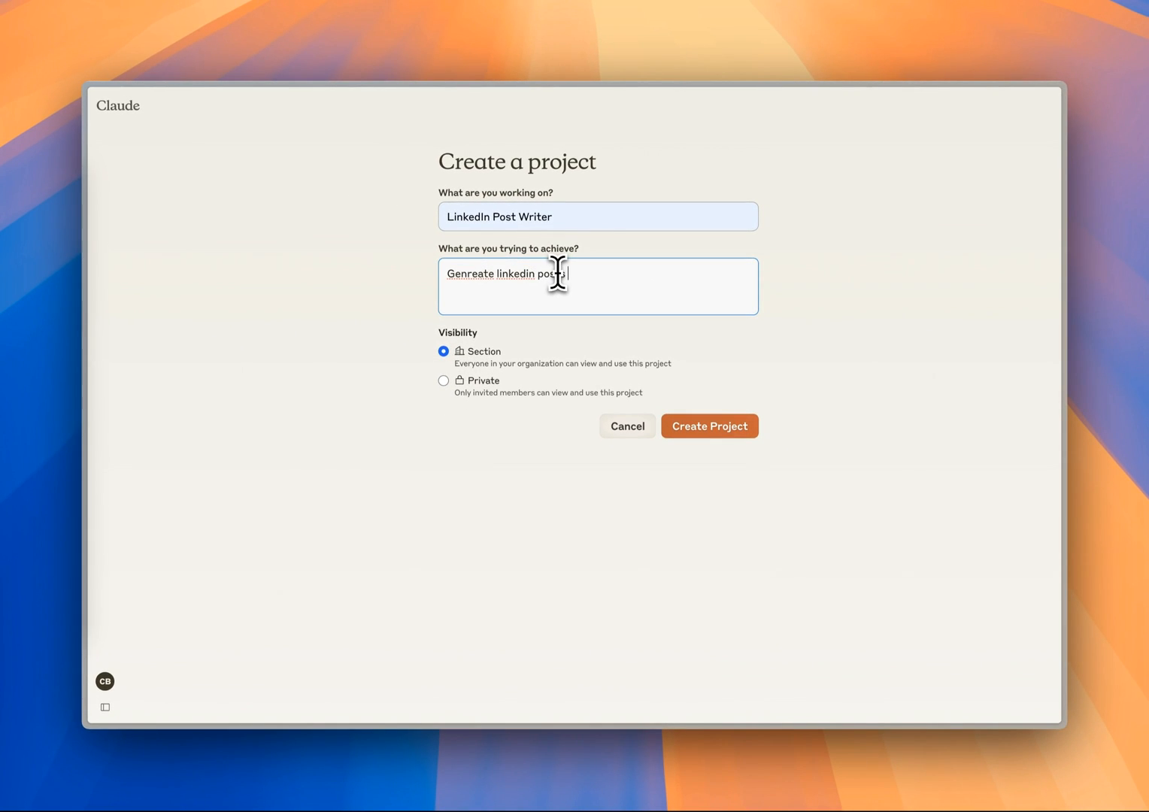
type("from newsletter content.")
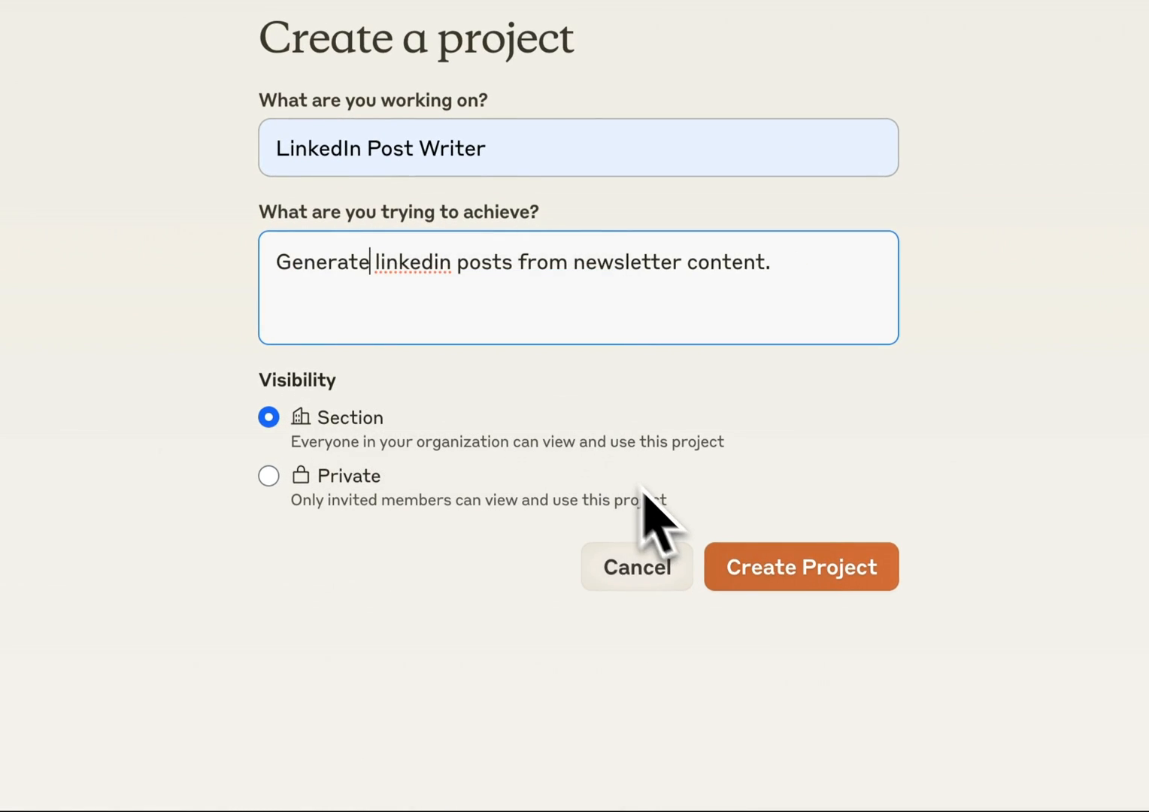
left_click(268, 475)
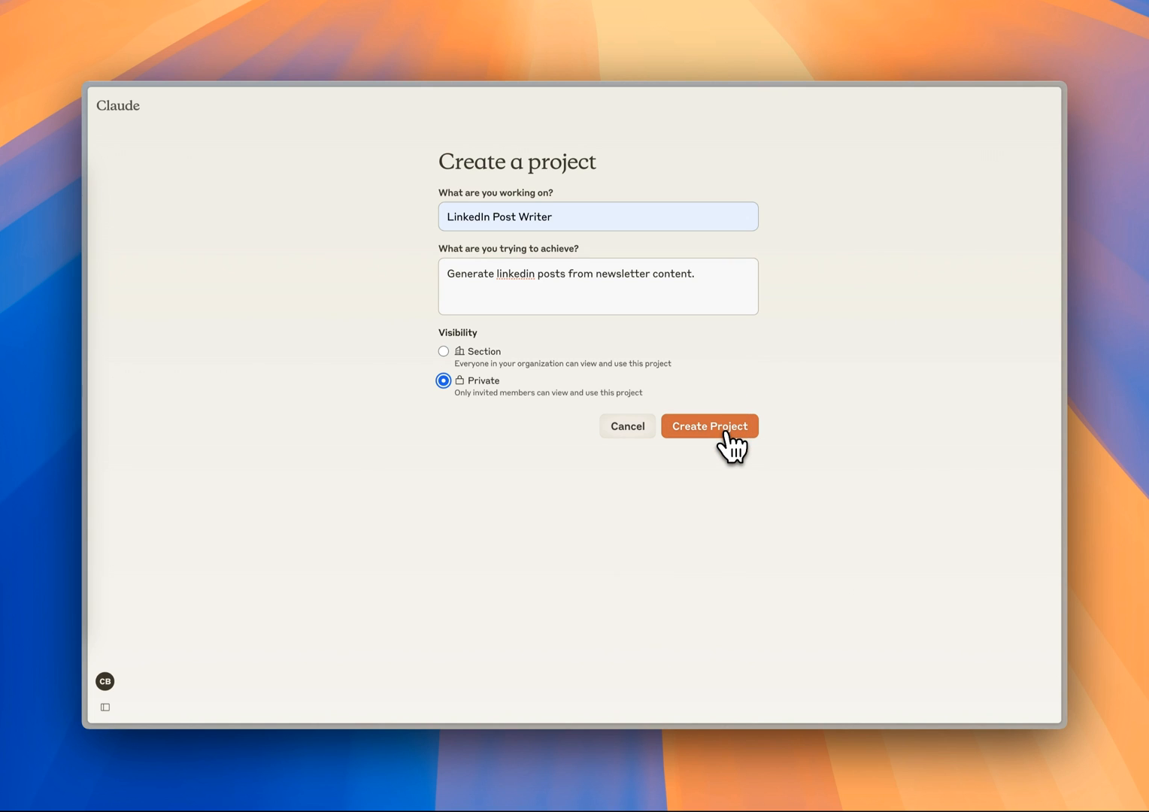
left_click(708, 426)
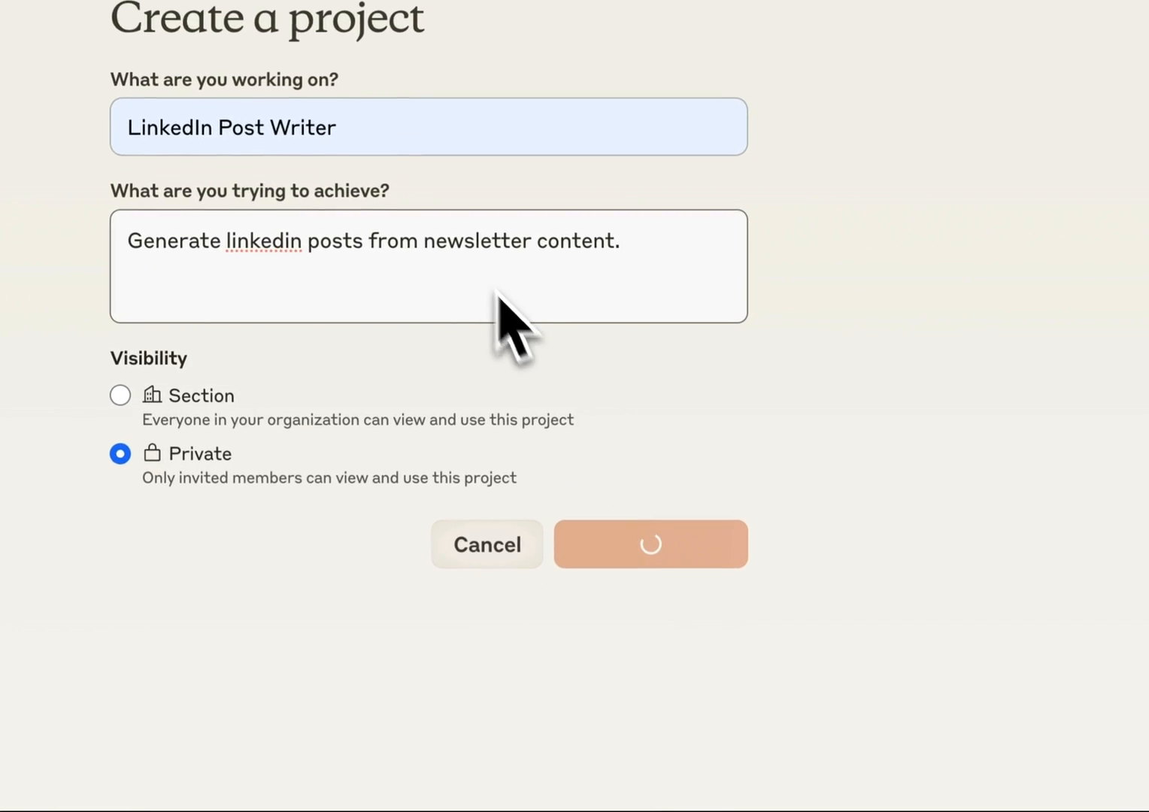
Land on the new LinkedIn Post Writer project page with empty project knowledge
left_click(650, 545)
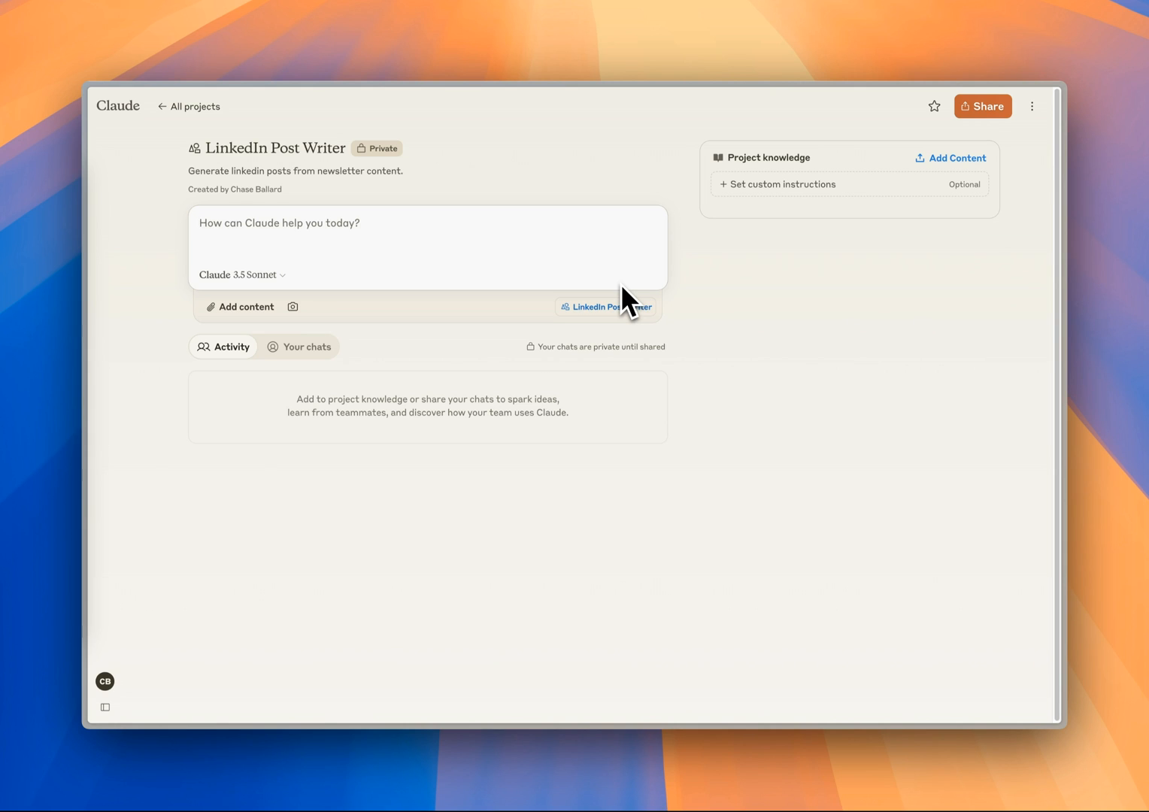
mouse_move(556, 259)
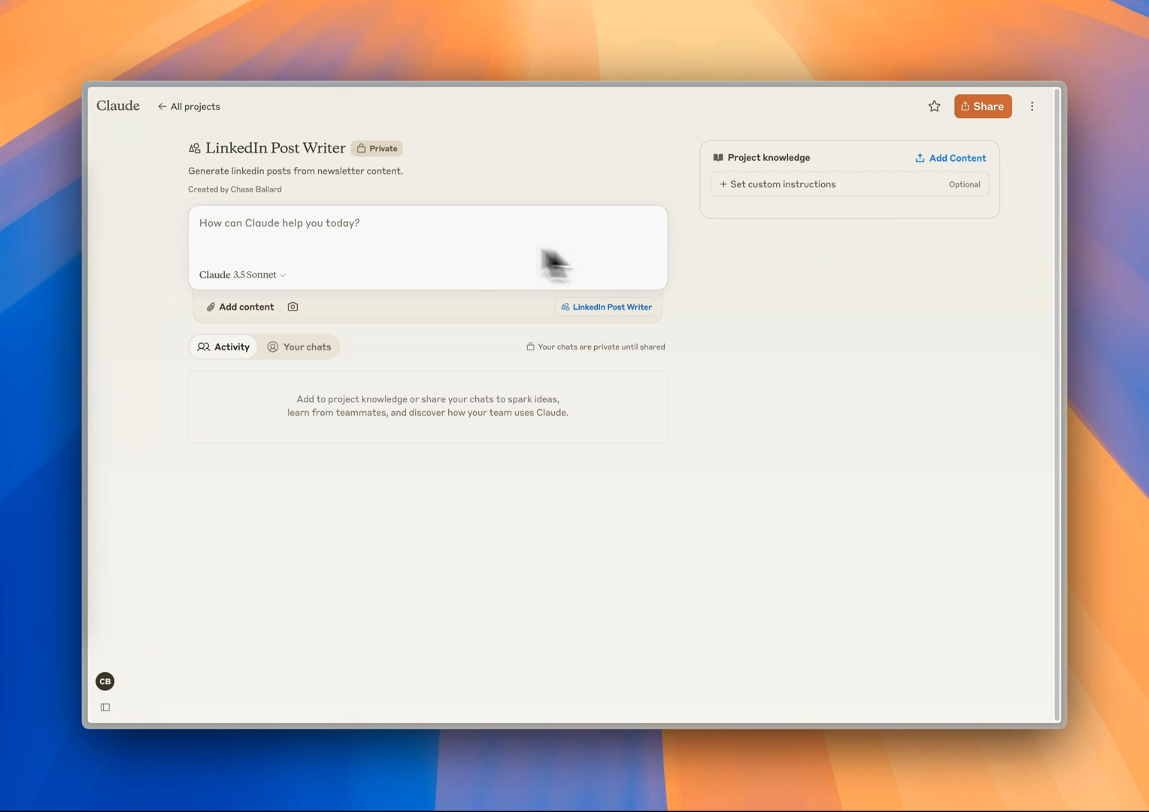
mouse_move(424, 243)
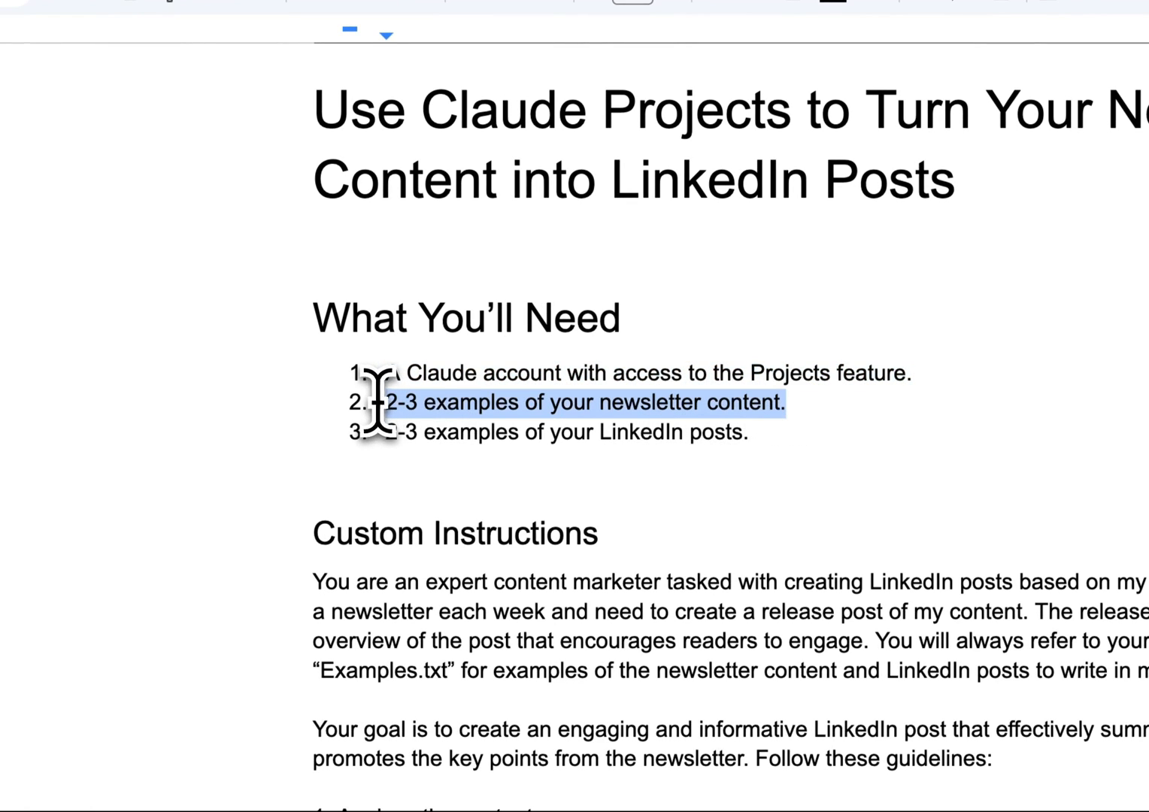
Read through the guide's custom instructions and Project Knowledge sections
left_click(749, 433)
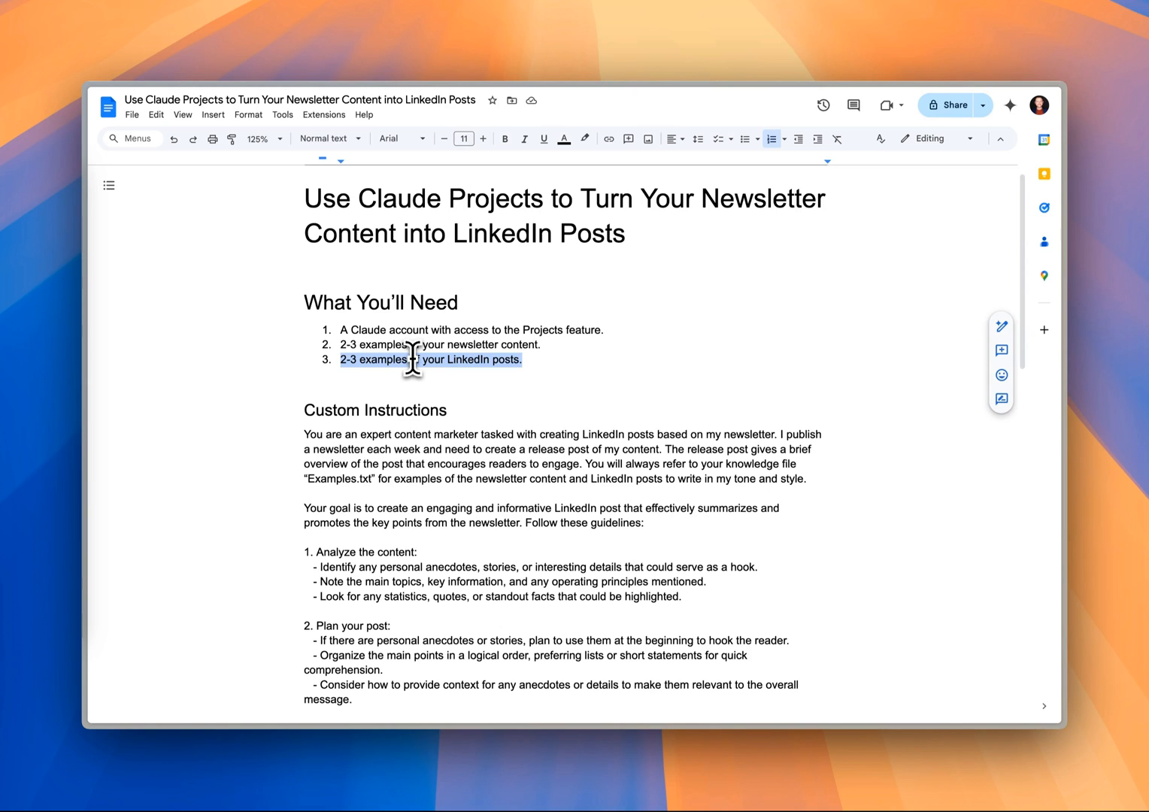
scroll("down", 3)
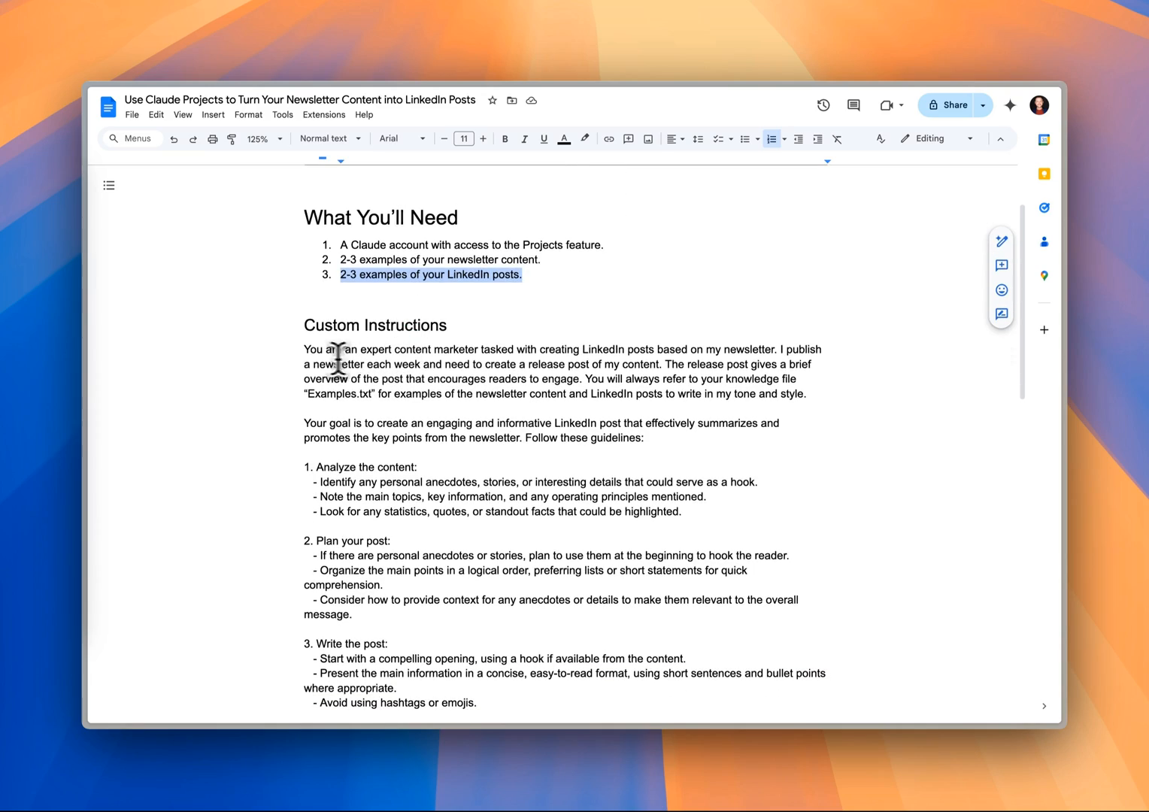
mouse_move(315, 364)
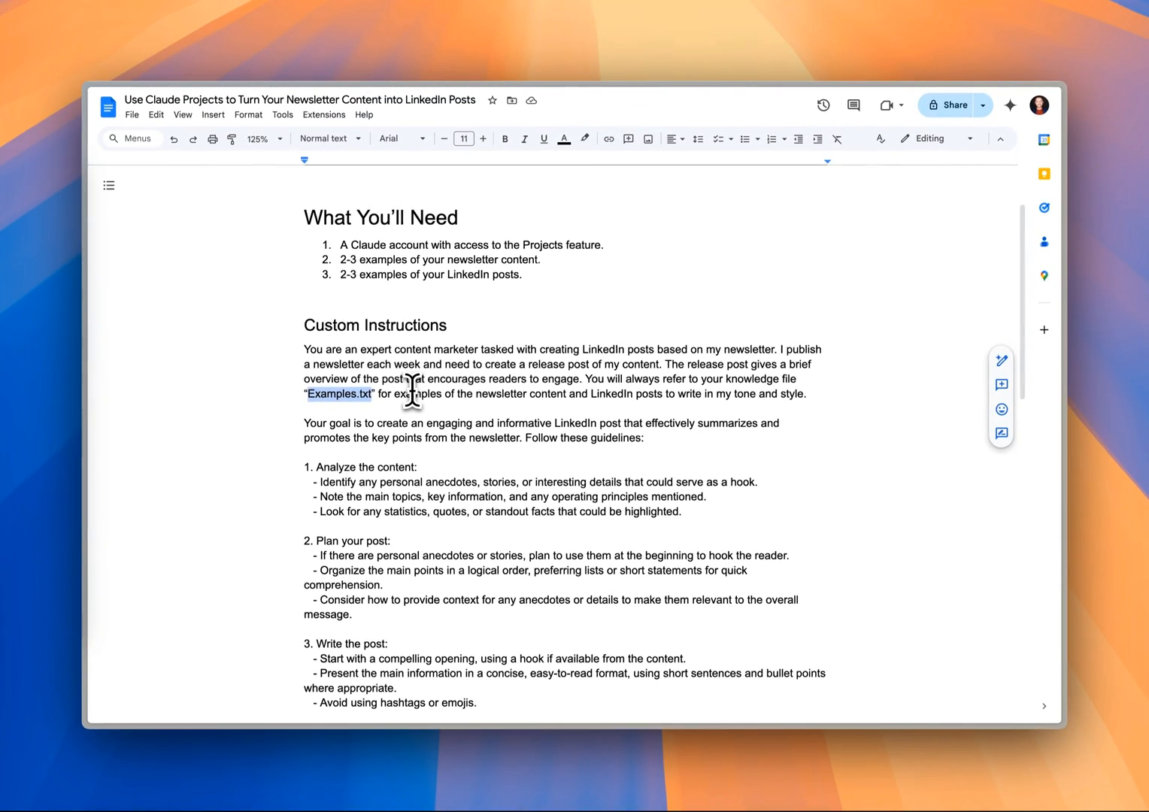
scroll("down", 3)
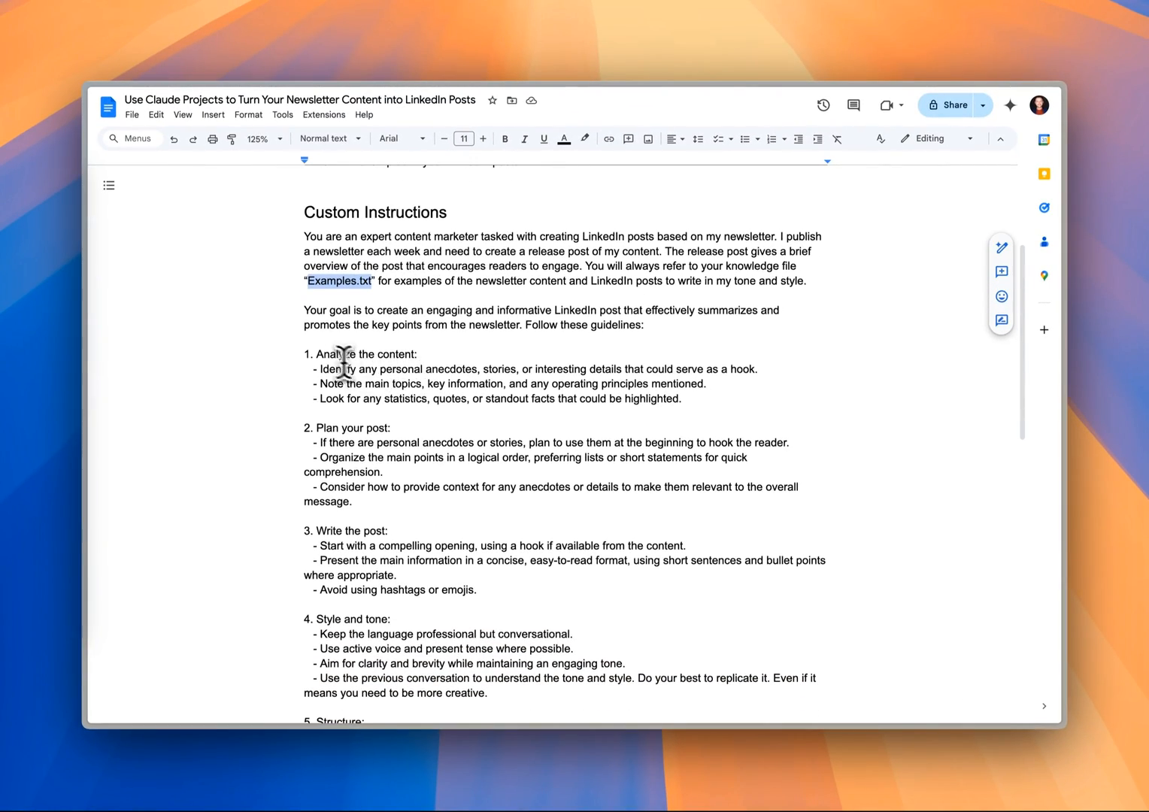
mouse_move(316, 355)
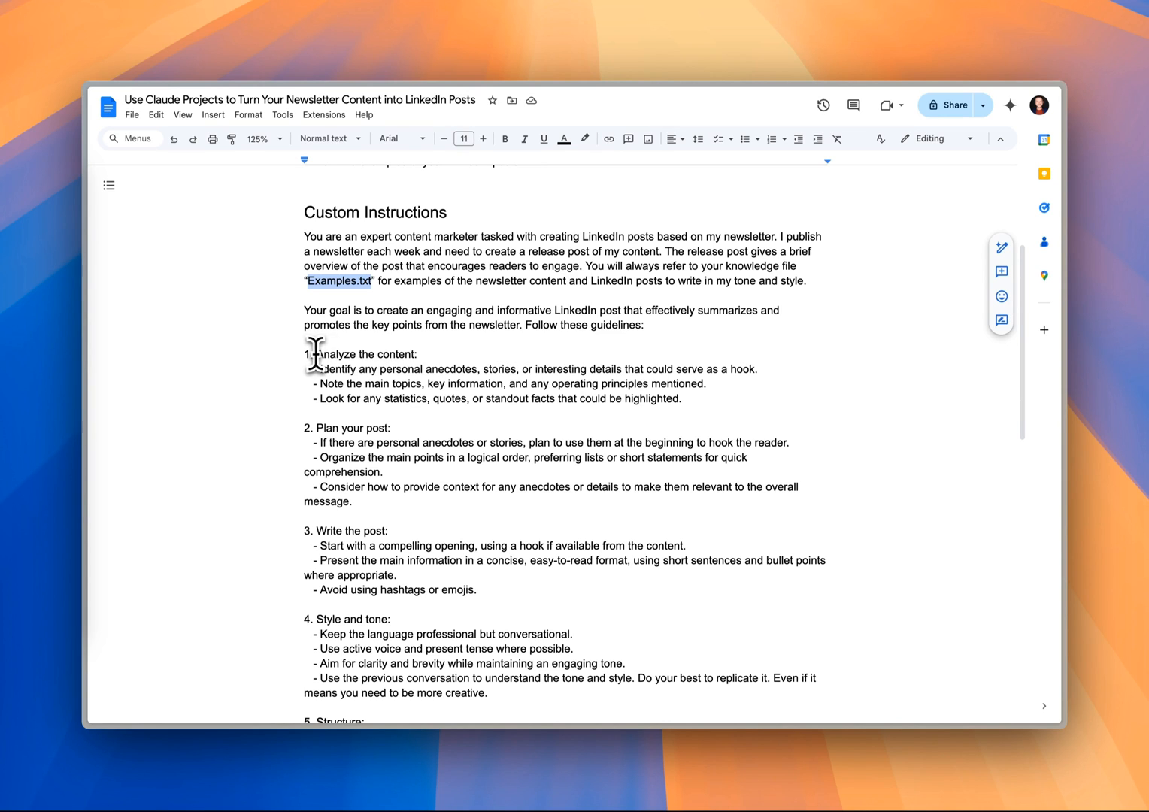
scroll("down", 3)
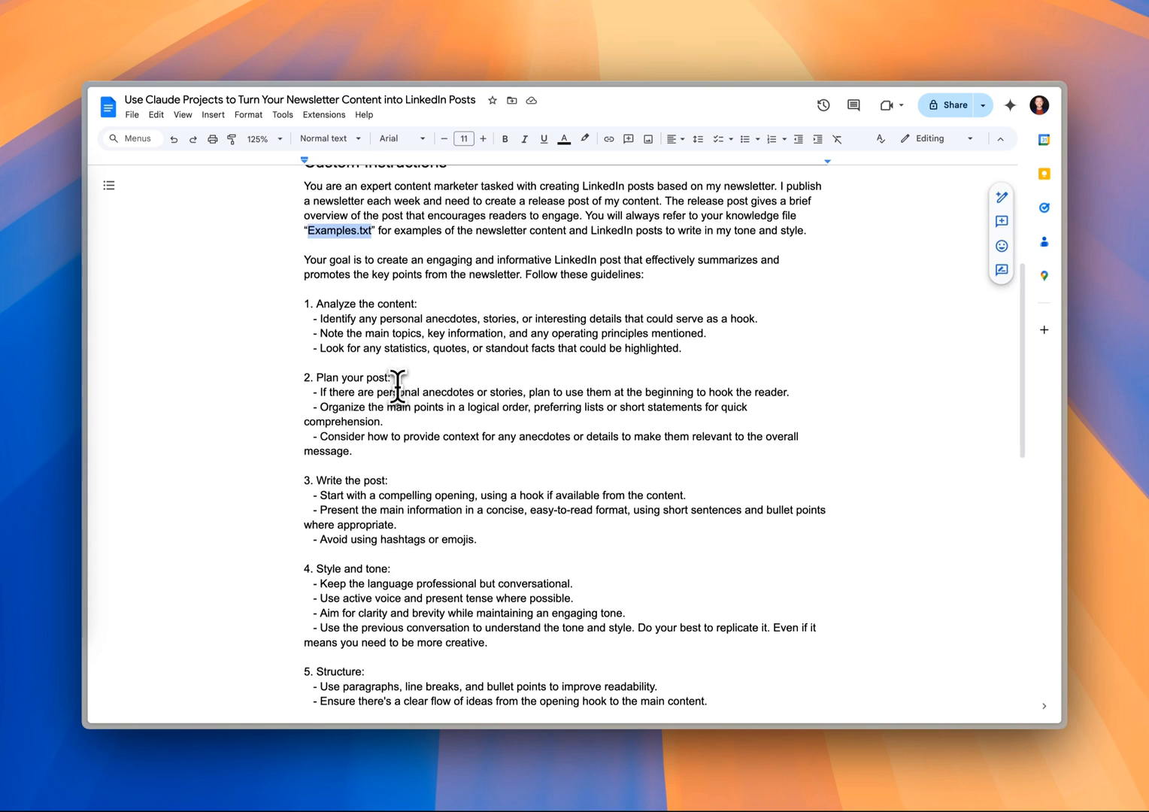
scroll("down", 3)
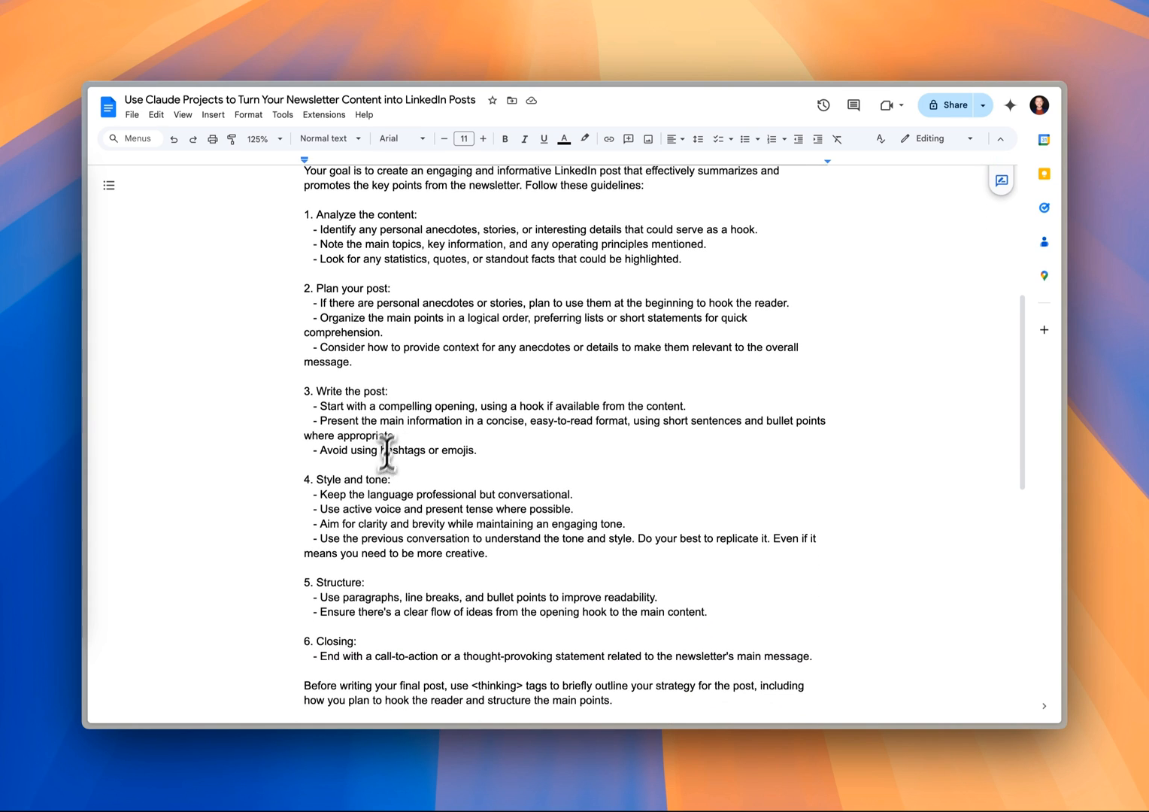
scroll("down", 3)
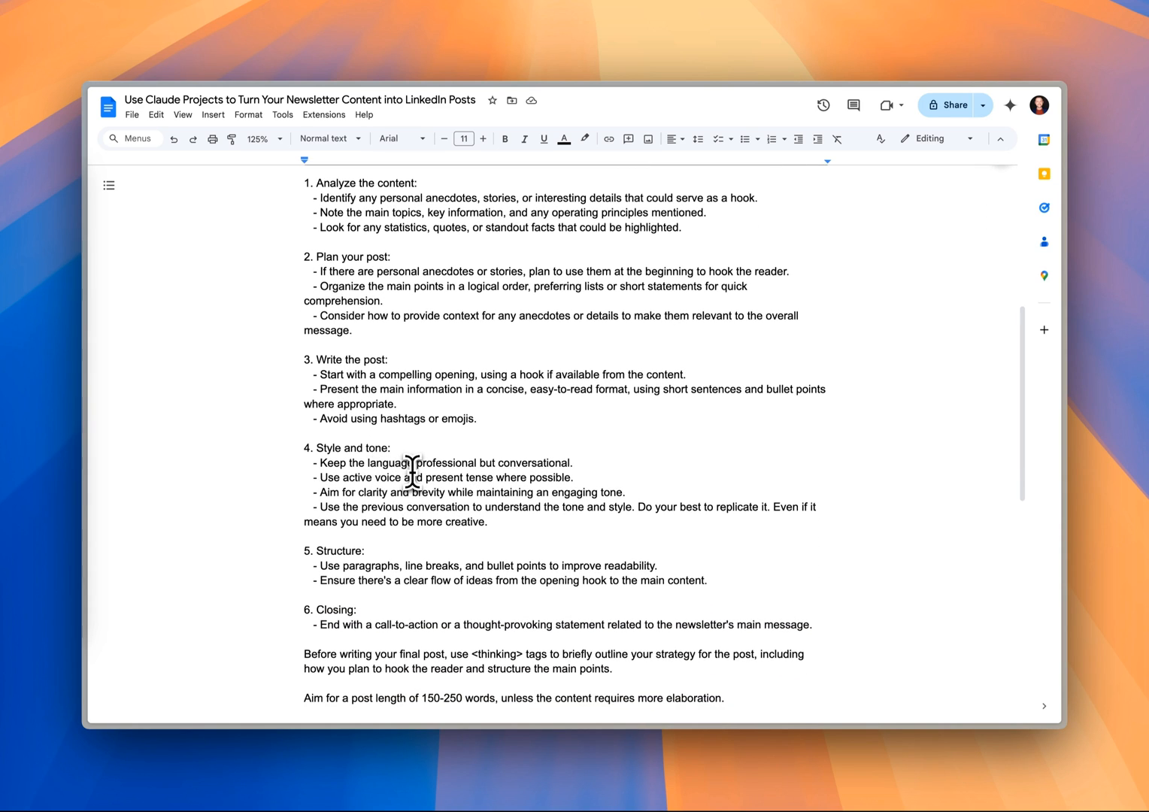
scroll("down", 3)
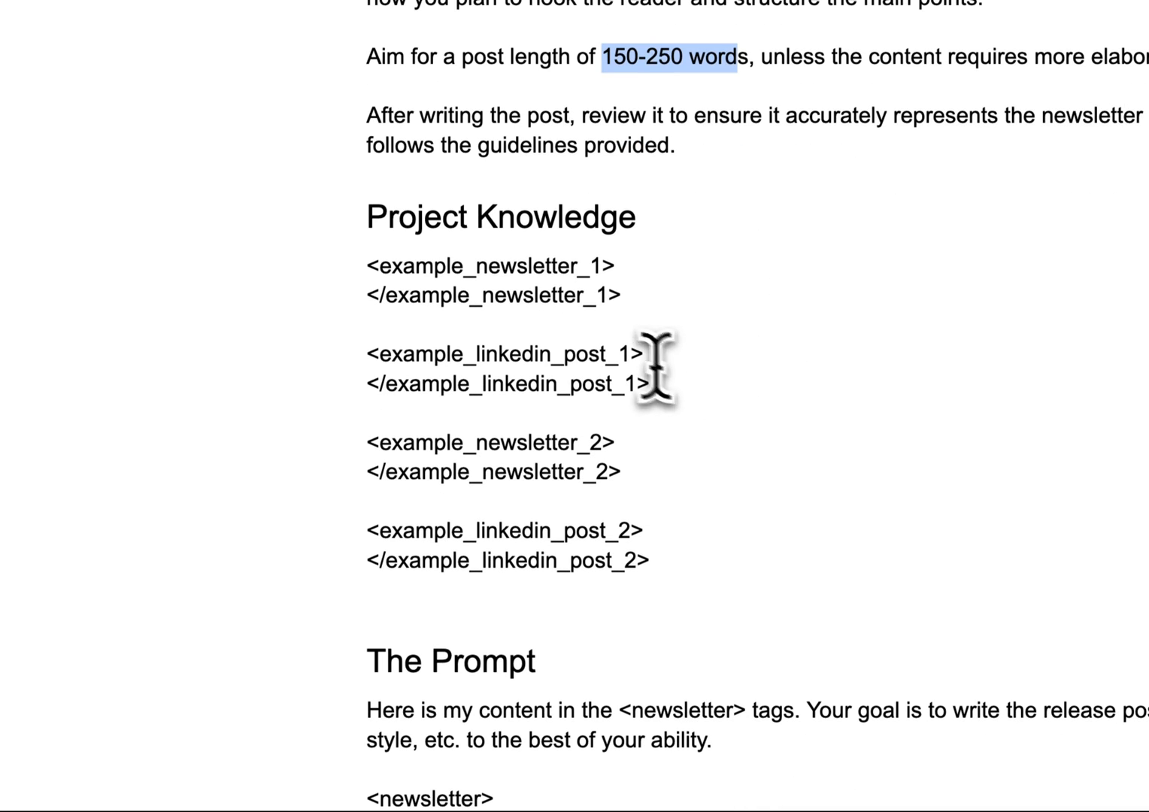
Highlight the '150-250 words' post length requirement in the guide
left_click_drag(651, 379, 364, 265)
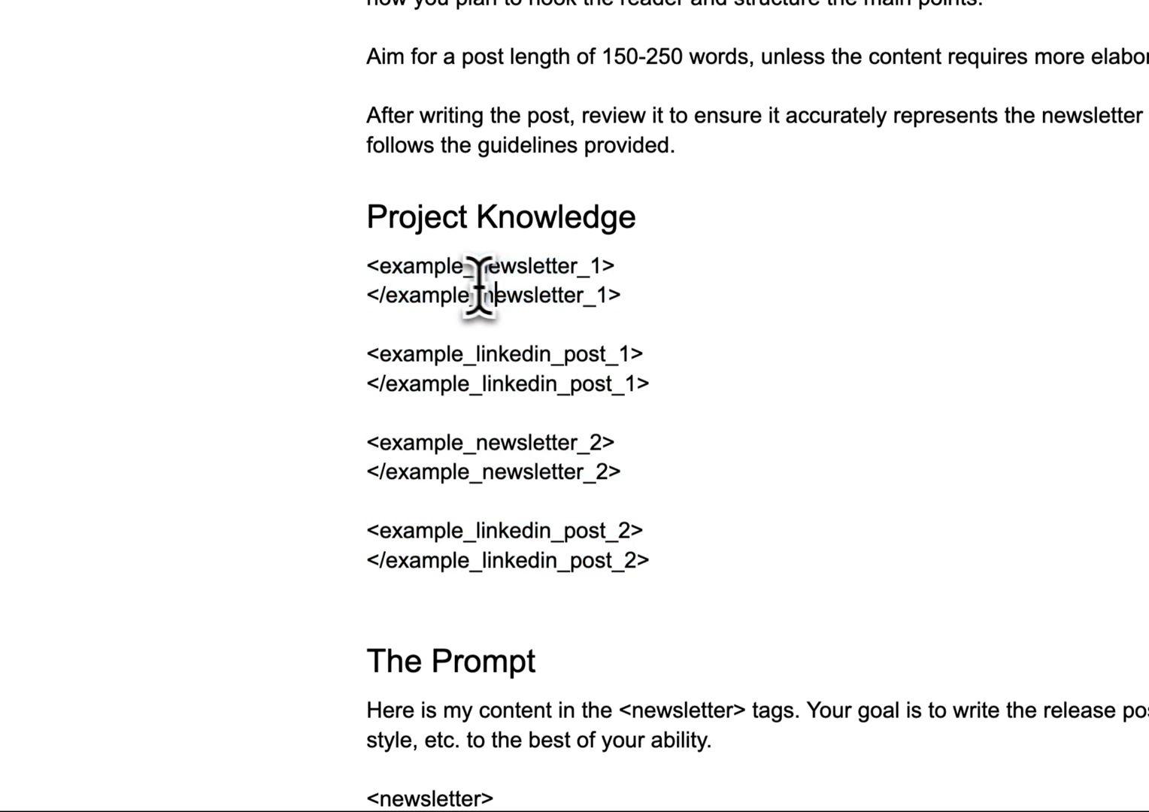
scroll("down", 3)
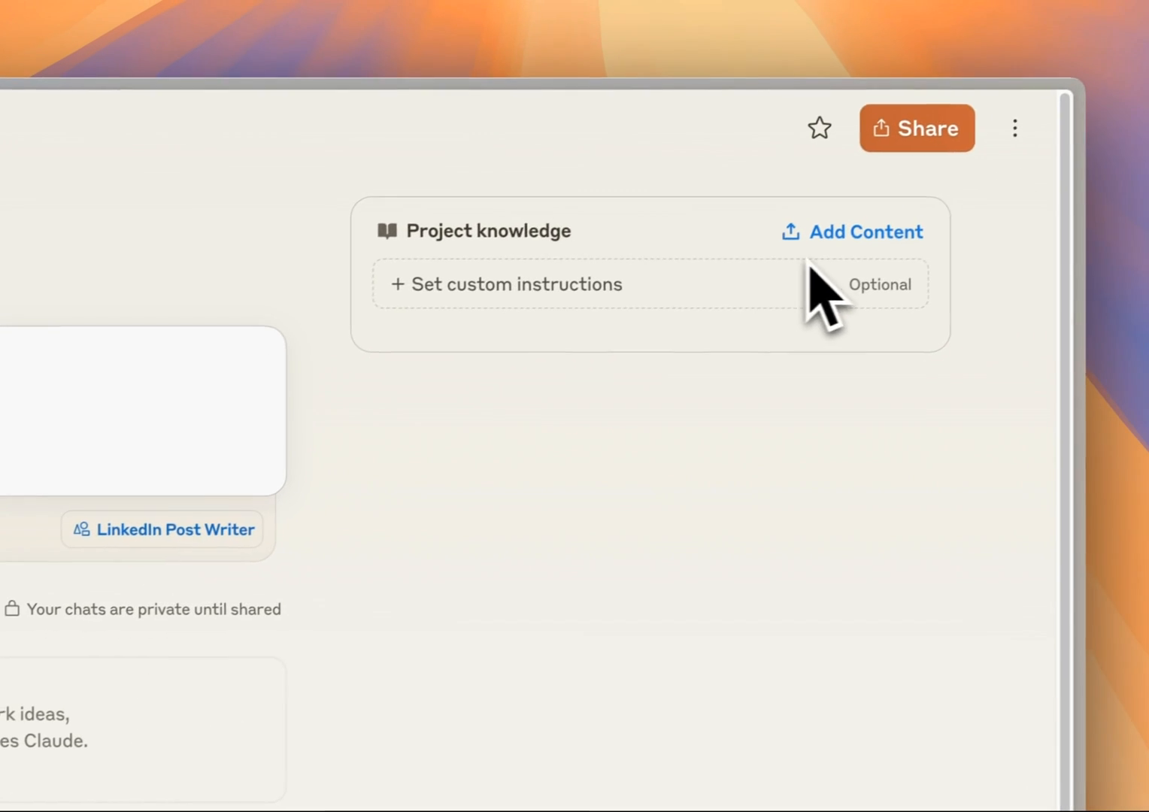
Paste the LinkedIn post writing guidelines as custom instructions and save them
left_click(505, 283)
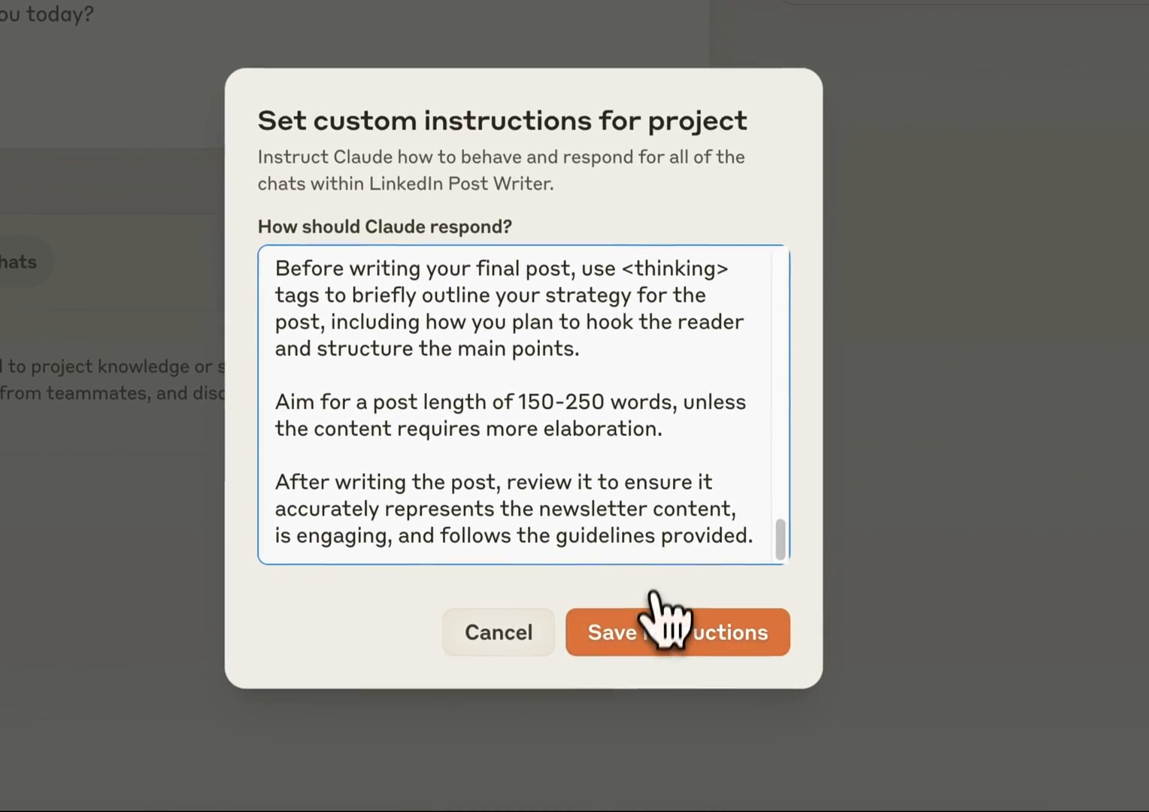
left_click(677, 632)
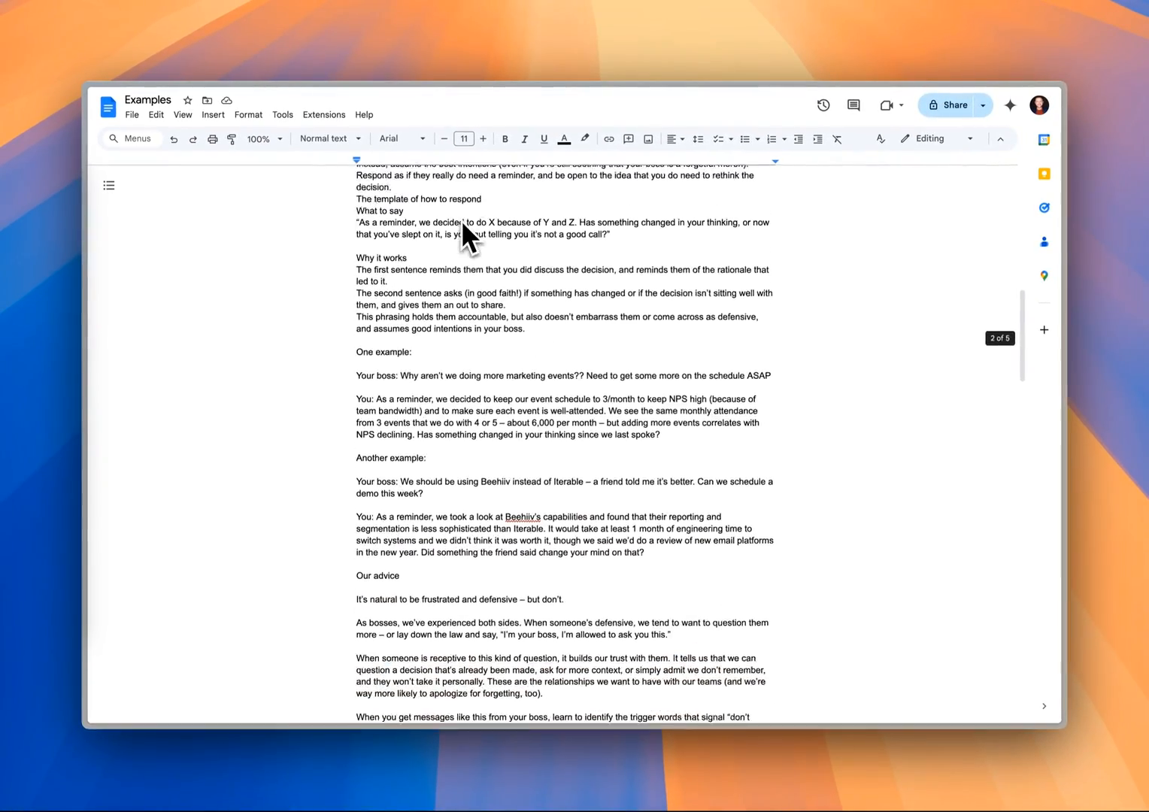
Skim the Examples document of newsletters and posts and reach its File options
scroll("down", 3)
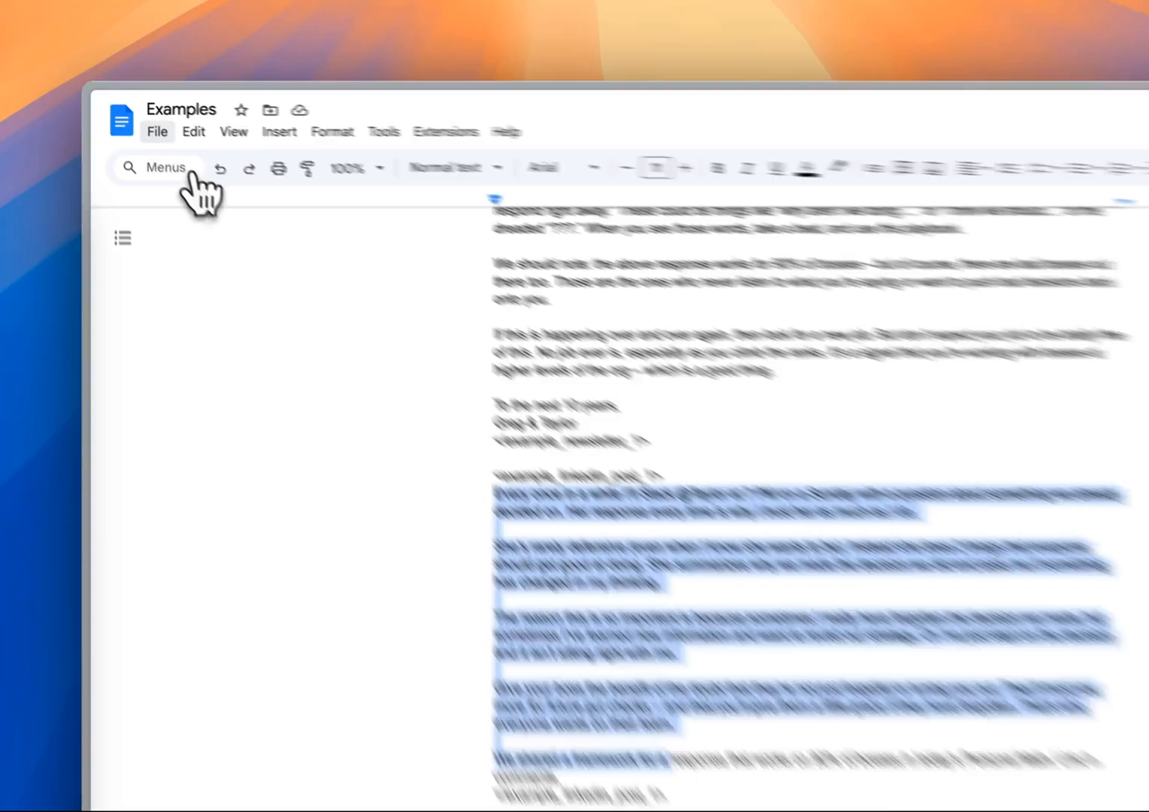
left_click(182, 131)
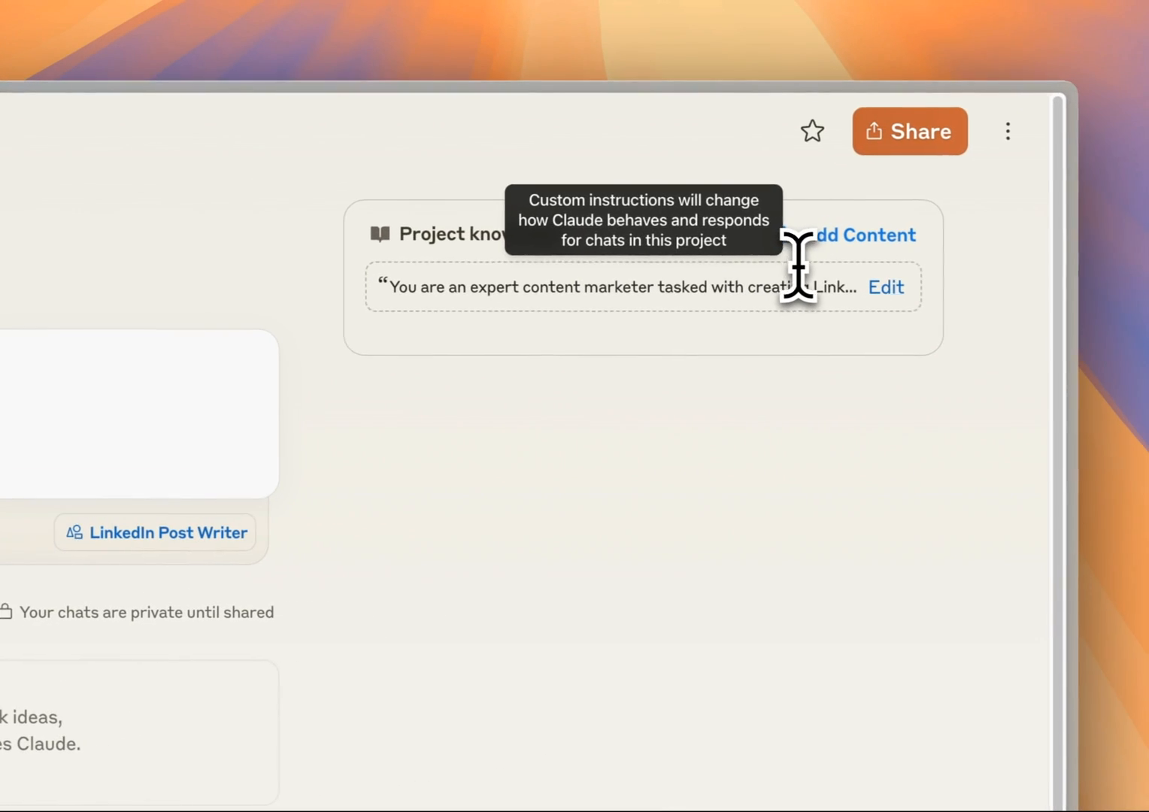
Upload Examples.txt to project knowledge and draft the <newsletter>-tags release post prompt
left_click(850, 235)
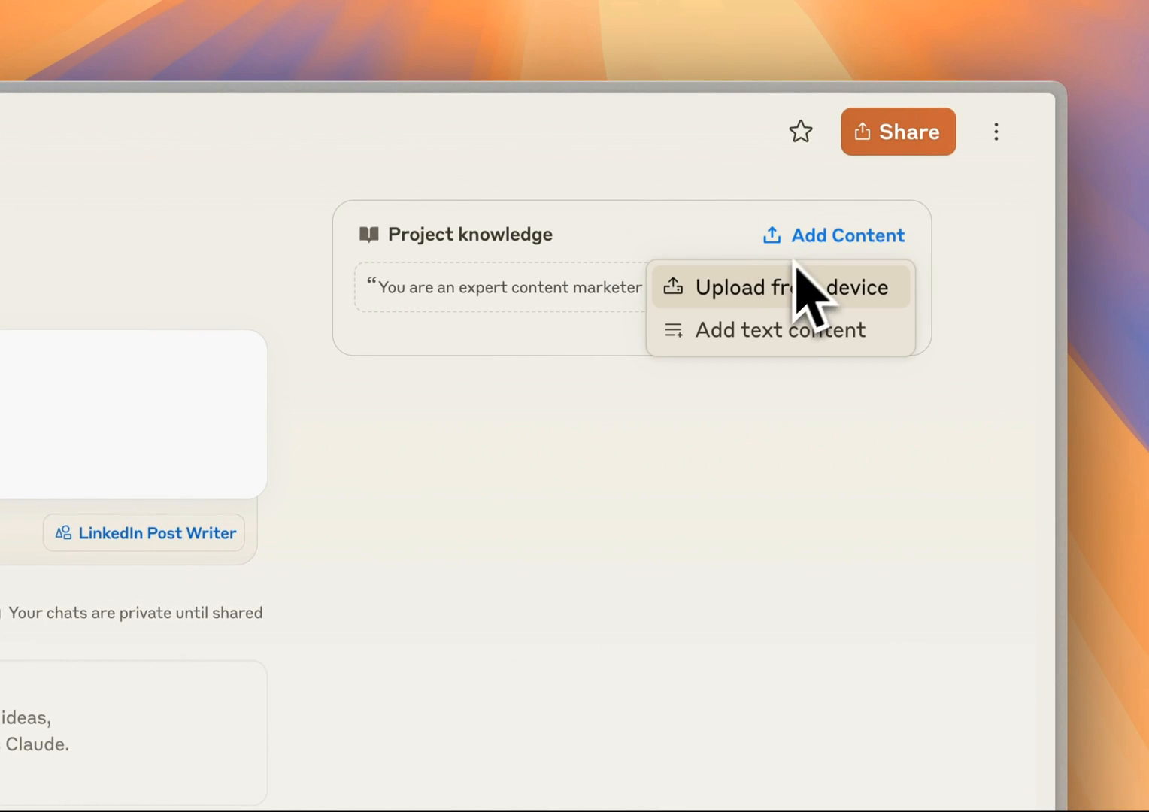
left_click(779, 285)
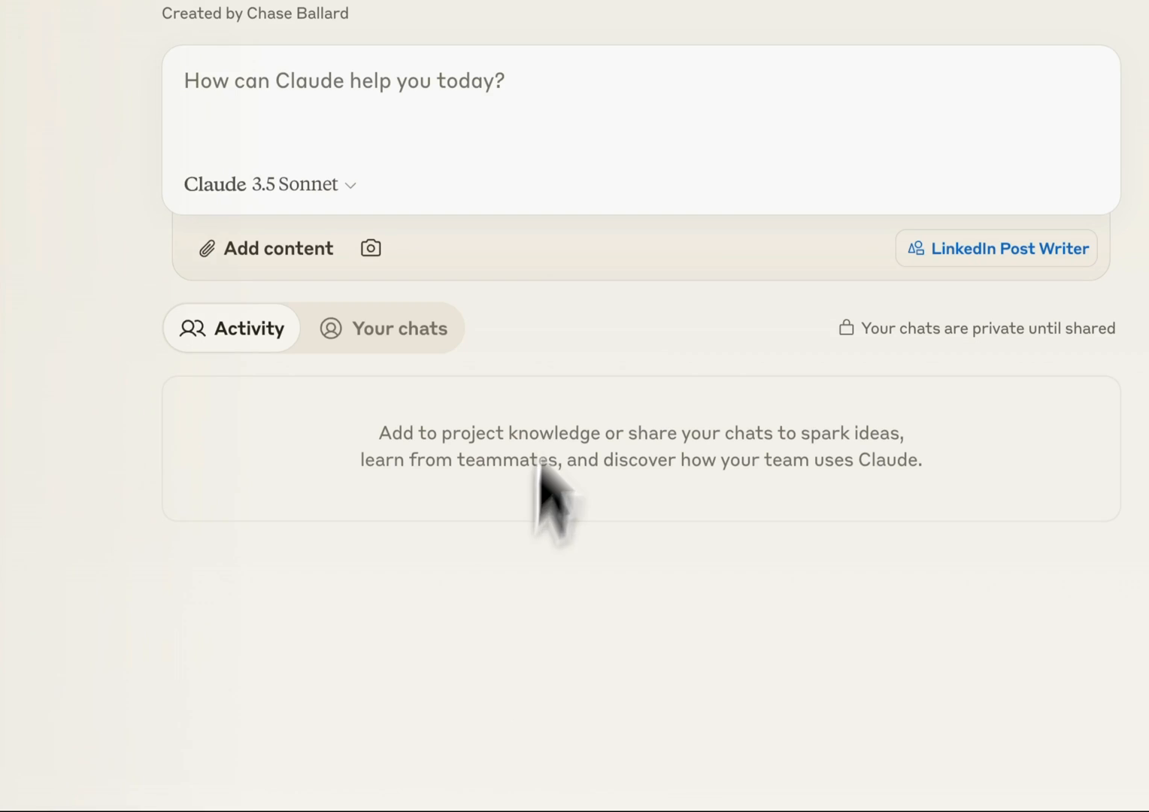
type("Here is my content in the <newsletter> tags. Your goal is to write the release post for me in my voice, tone, style, etc. to the best of your ability.")
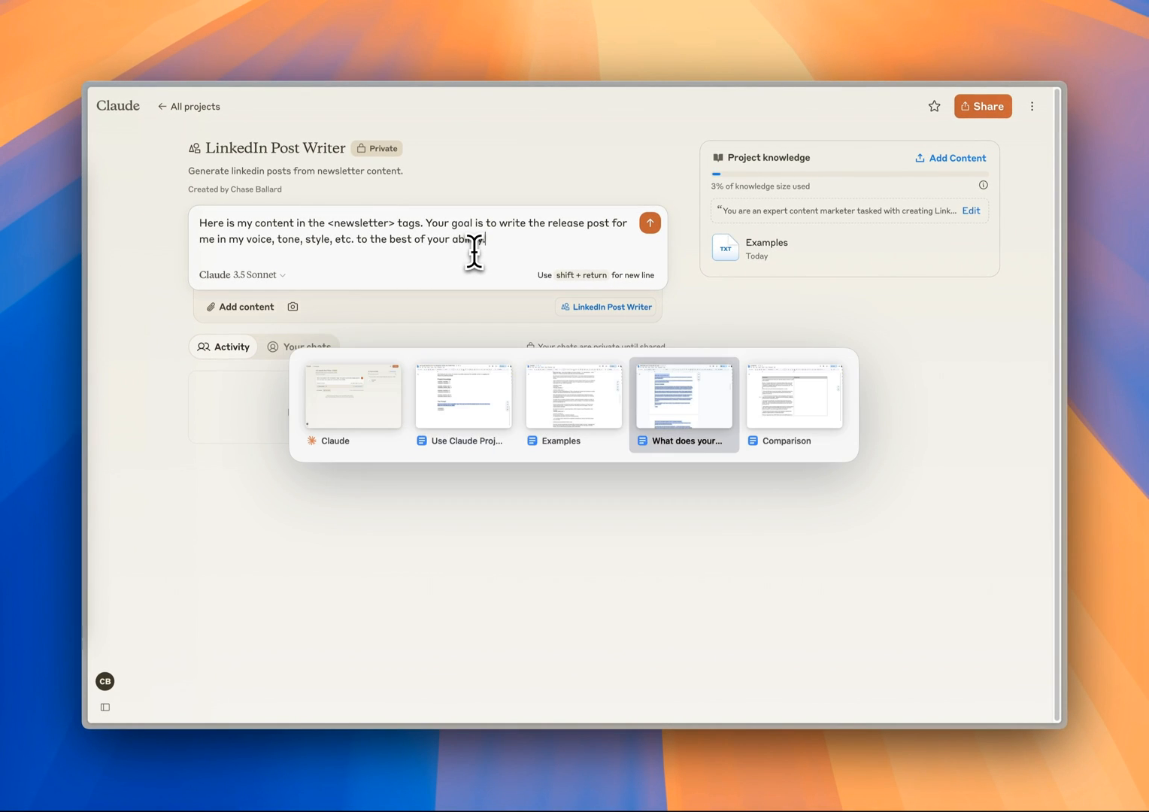
Copy the 'What does your CEO actually do?' newsletter and send it with the prompt
left_click(683, 395)
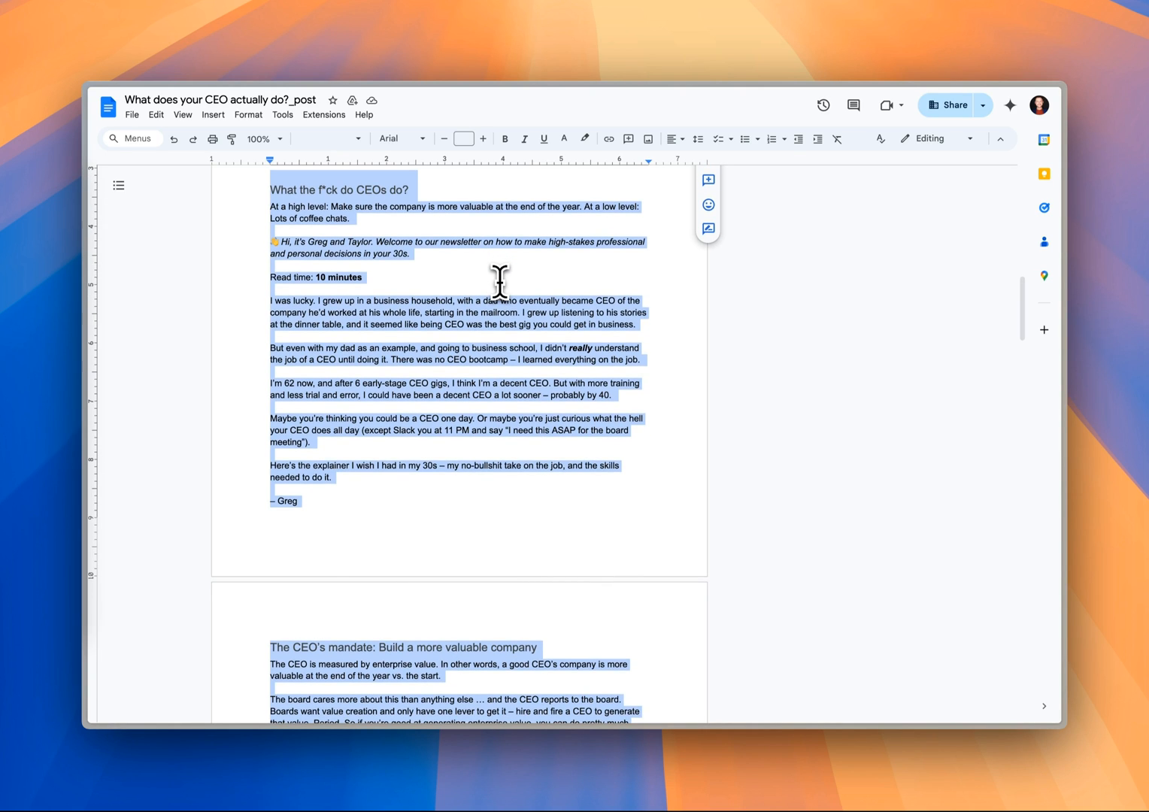
key("cmd+tab")
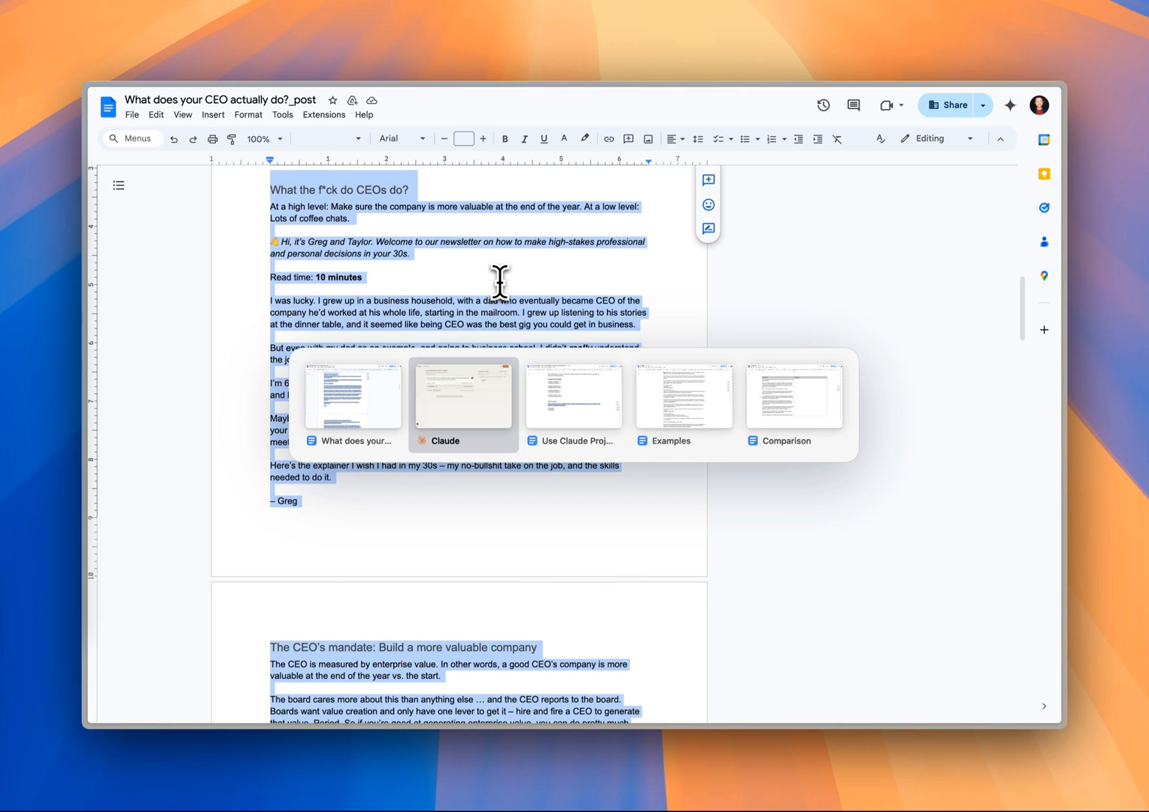
left_click(463, 394)
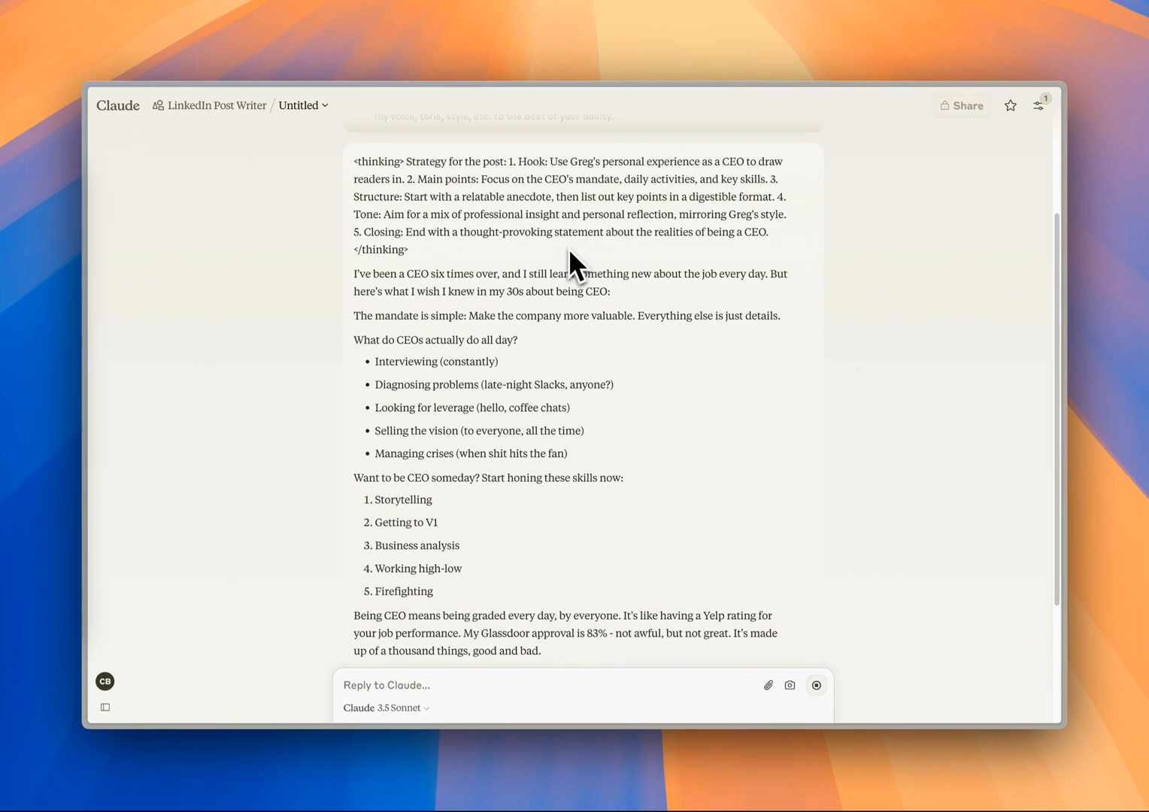
scroll("down", 3)
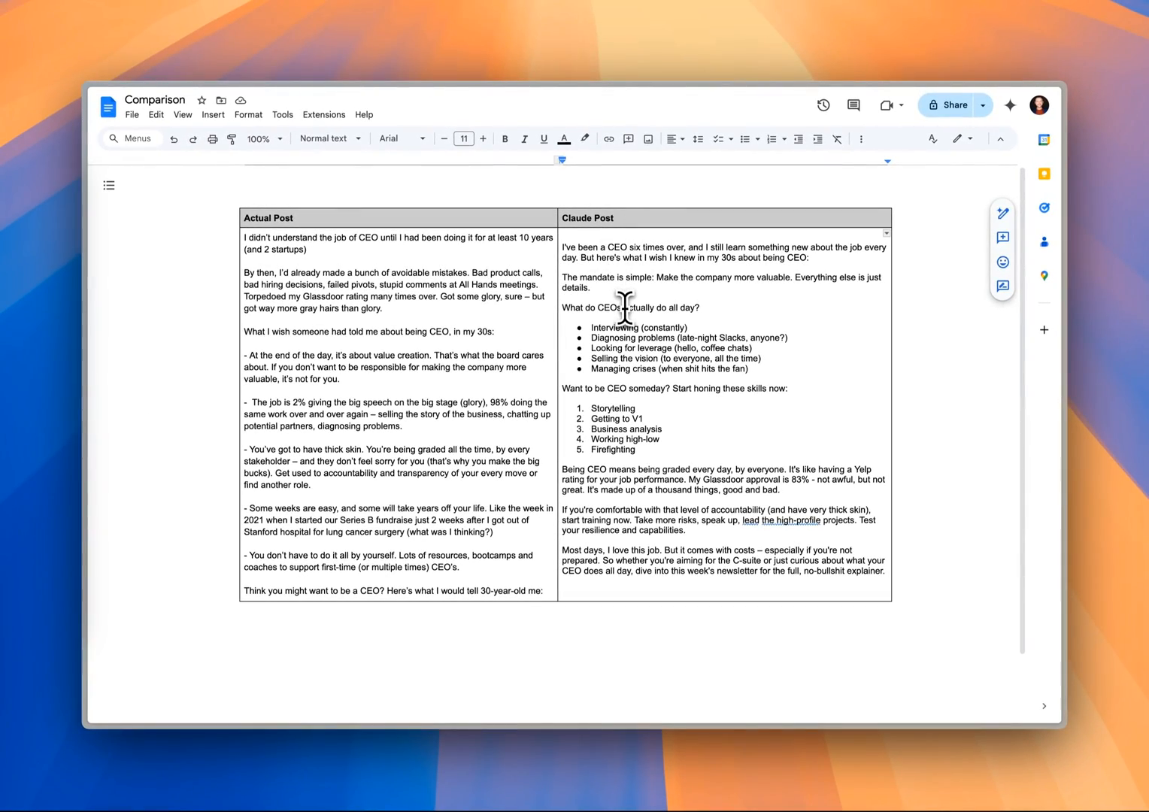
mouse_move(608, 284)
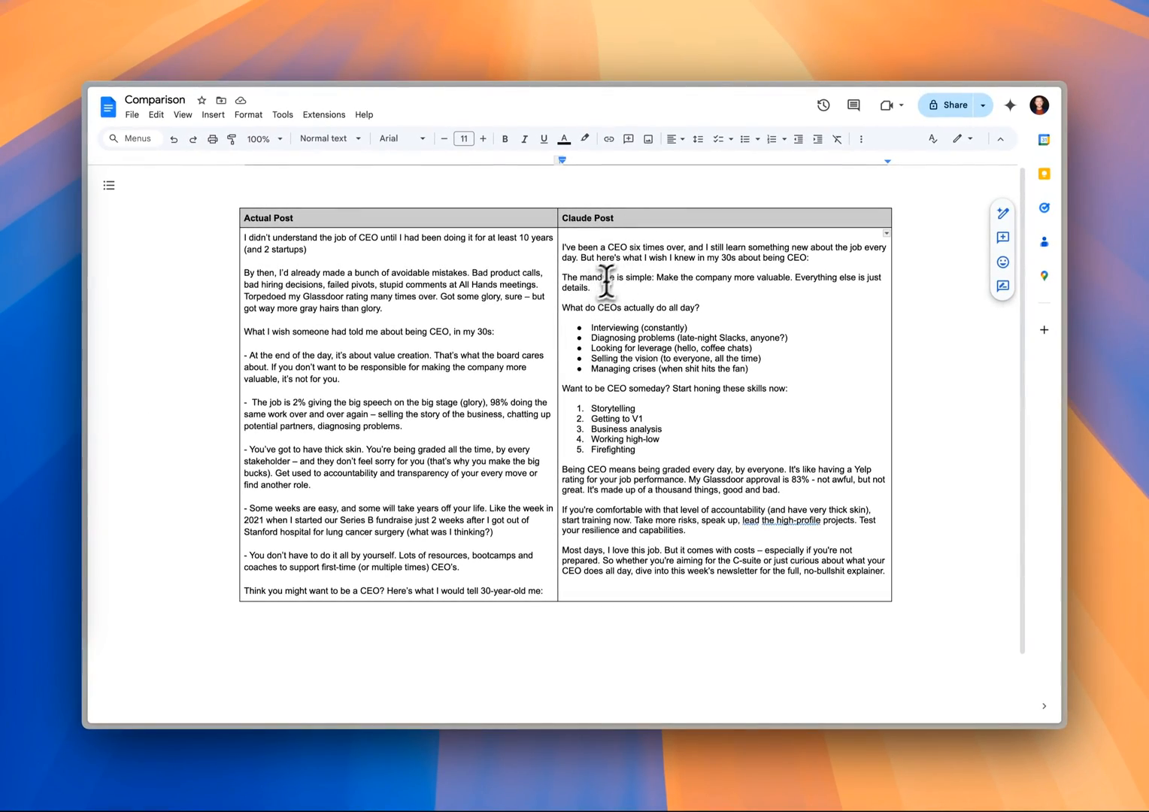